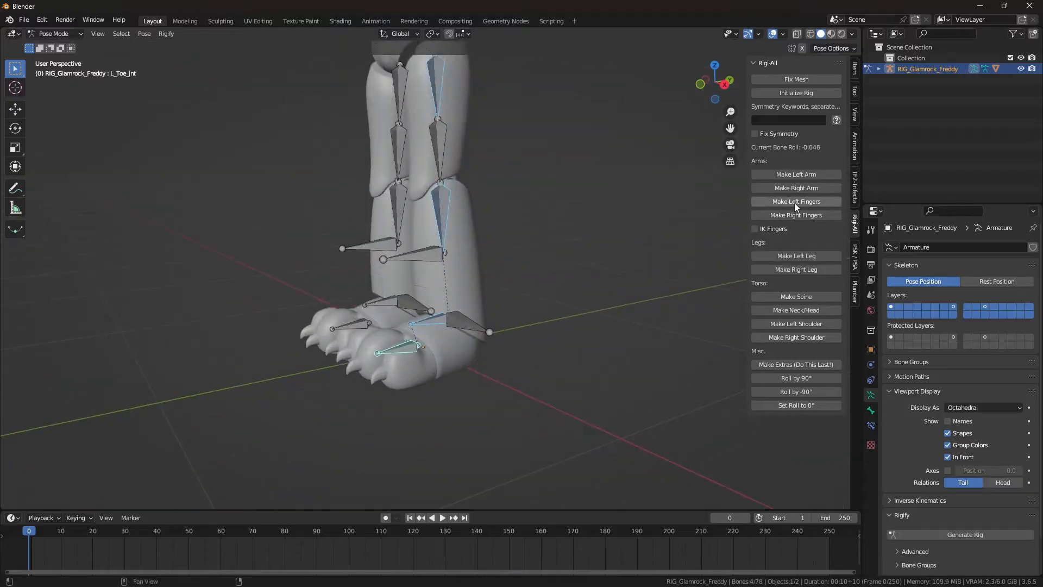
Step: Show the Freddy metarig in Pose Mode and select RIG-RIG_Glamrock_Freddy, filtering the Outliner for DEF-ORG bones
click(795, 297)
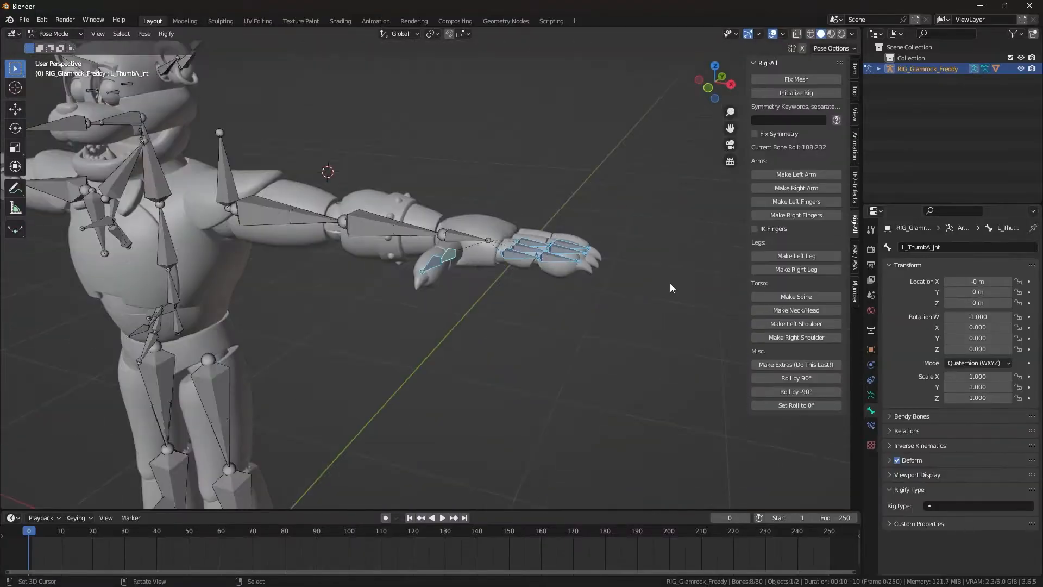
click(796, 214)
text(DEF-ORG)
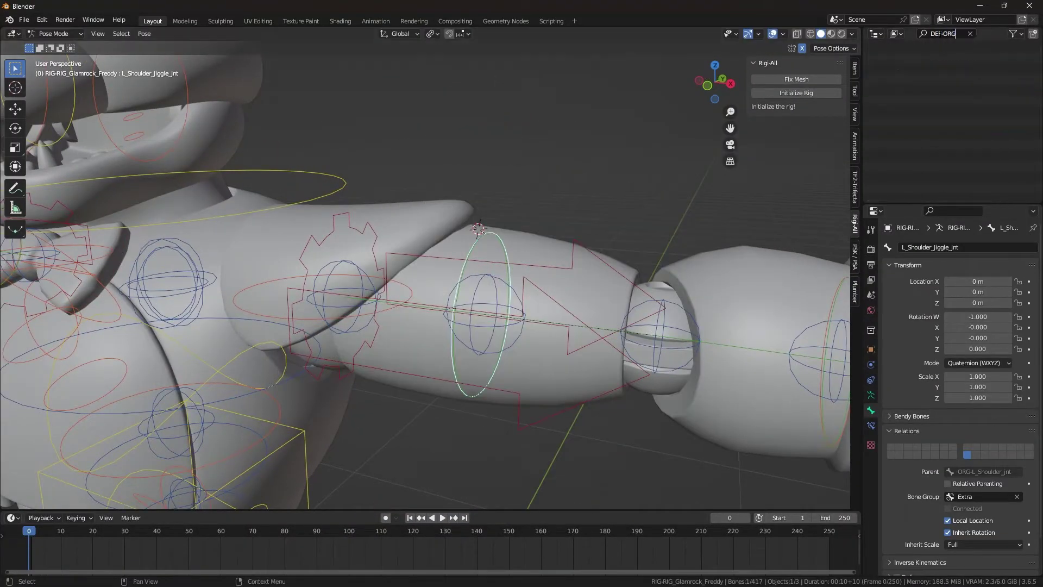
click(54, 34)
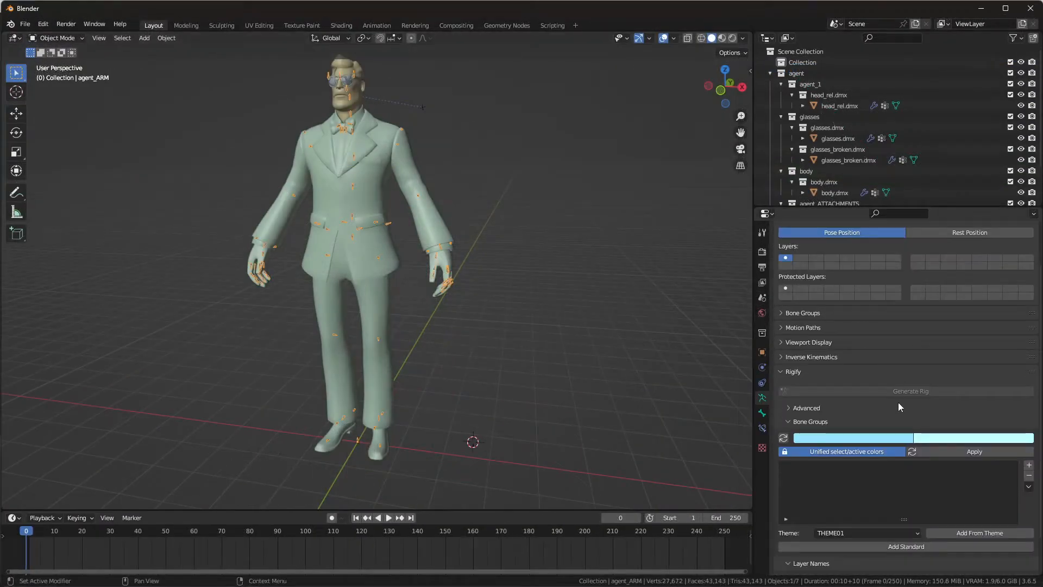
Step: Select agent_ARM in the Agent scene and show its Object Data Rigify panel
click(802, 327)
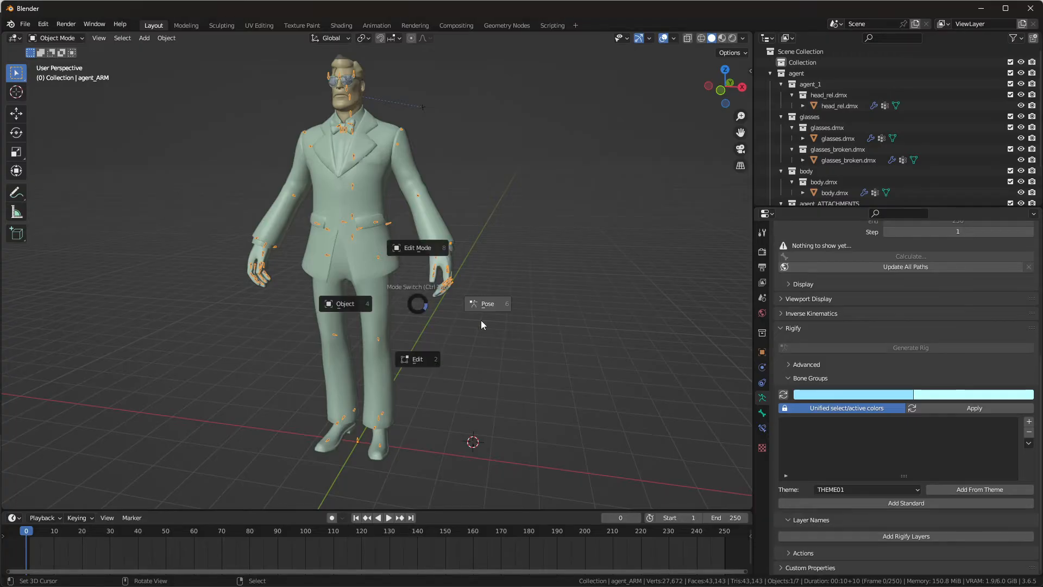
click(486, 303)
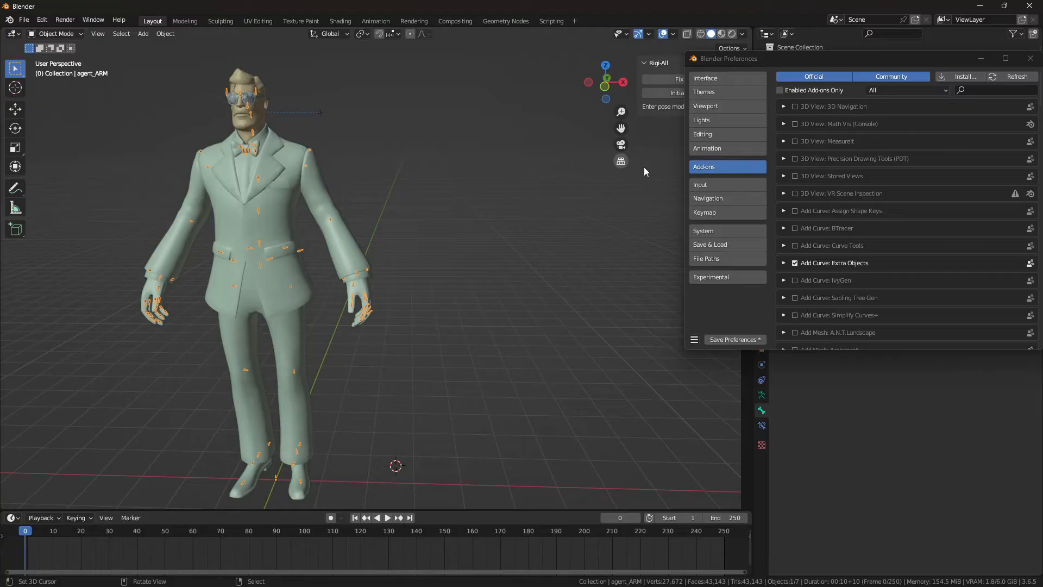
text(rigify)
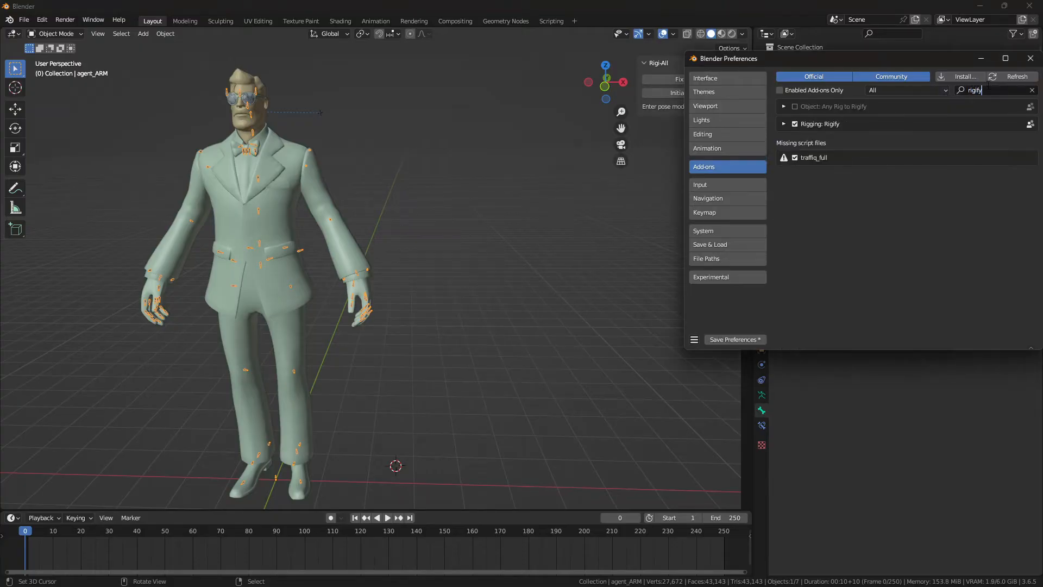
click(1030, 59)
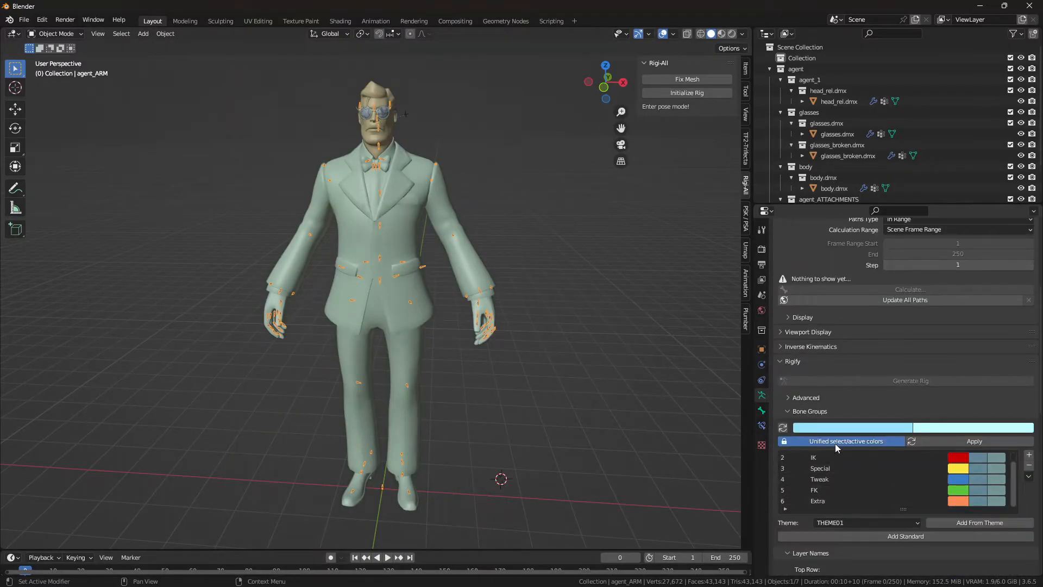
Step: Scroll through the Rigify Layer Names of agent_ARM before switching to Pose Mode
scroll(down, 3)
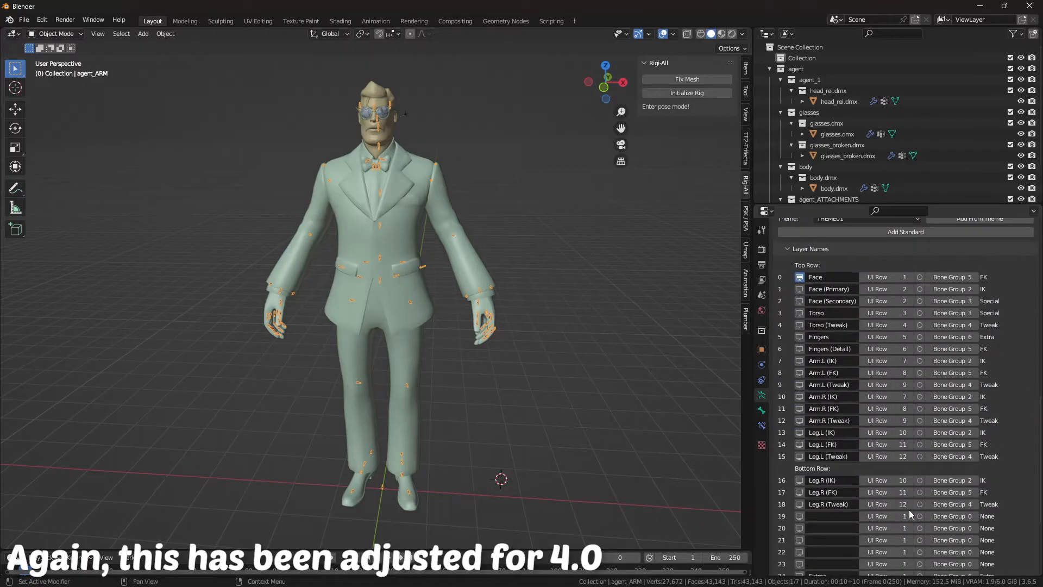
mouse_move(951, 492)
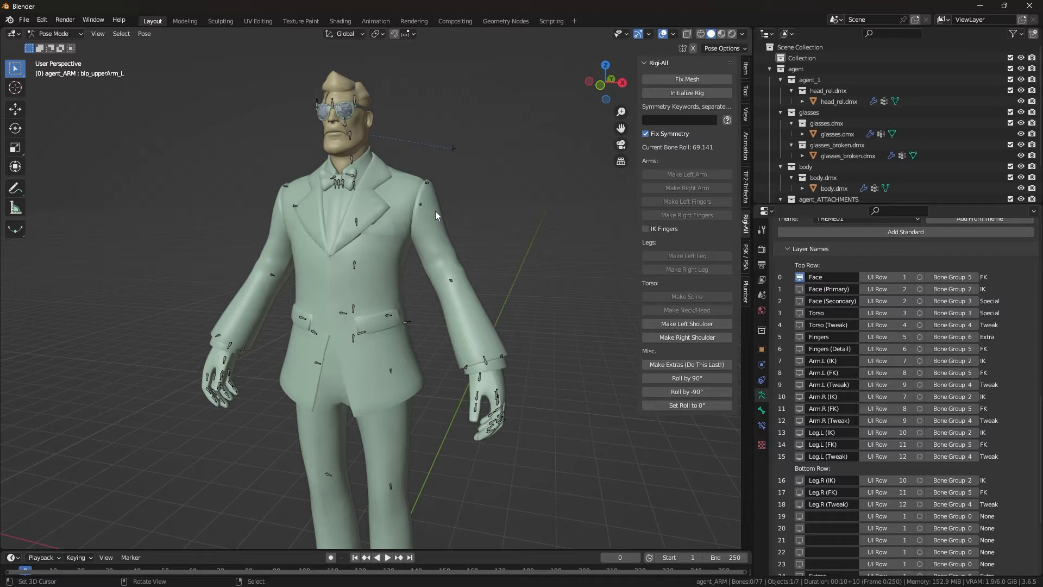
mouse_move(495, 226)
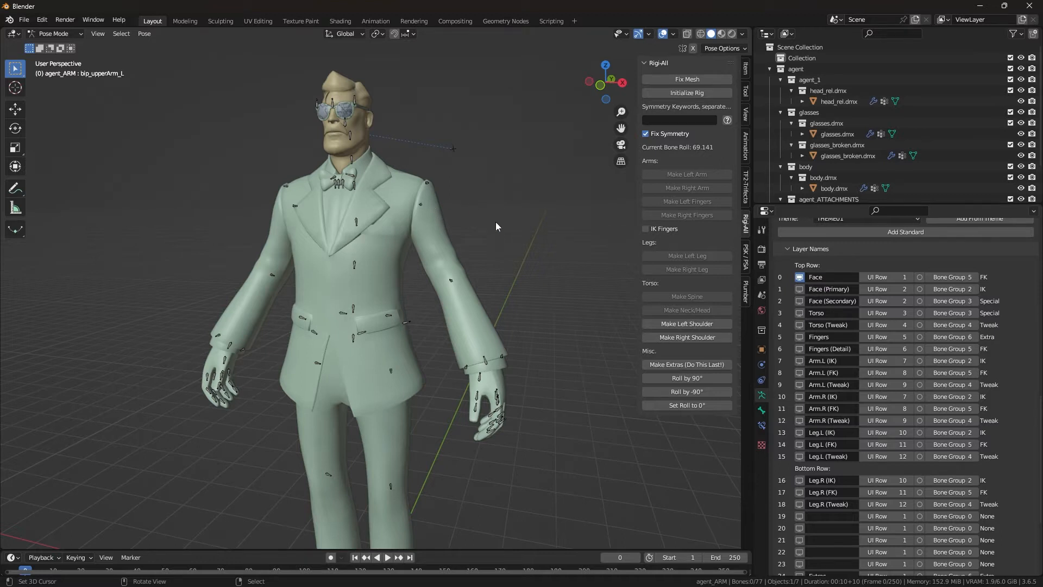
mouse_move(710, 161)
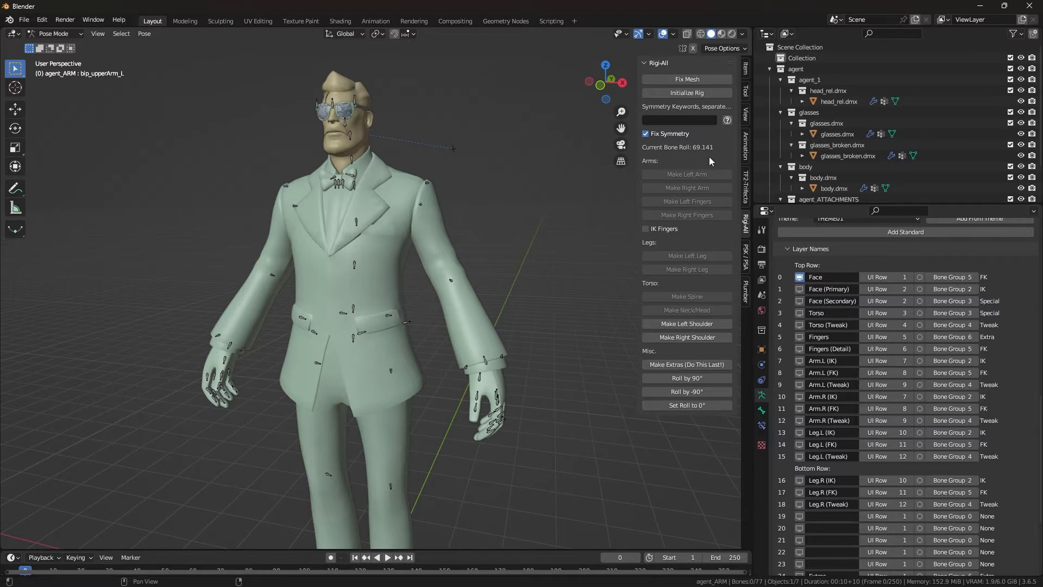
mouse_move(686, 174)
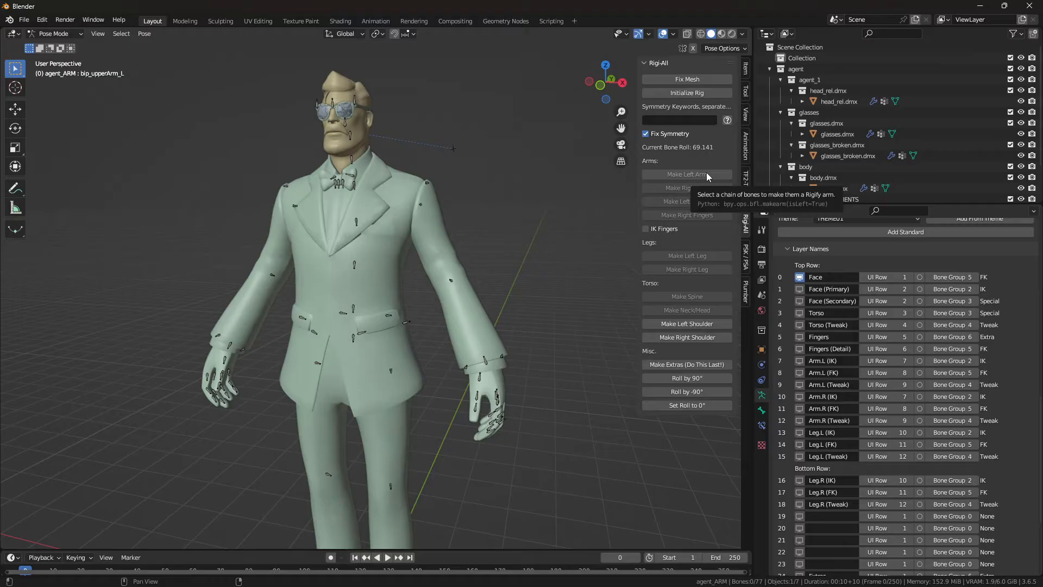
mouse_move(707, 304)
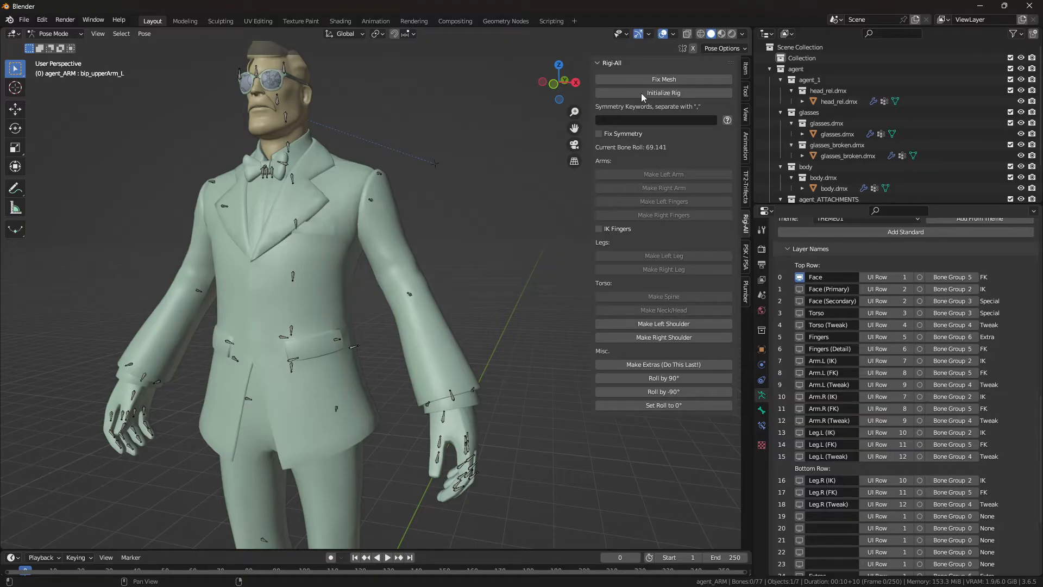
Step: Enable Fix Symmetry in the Rig-All panel for the Agent armature's bone tools
click(597, 134)
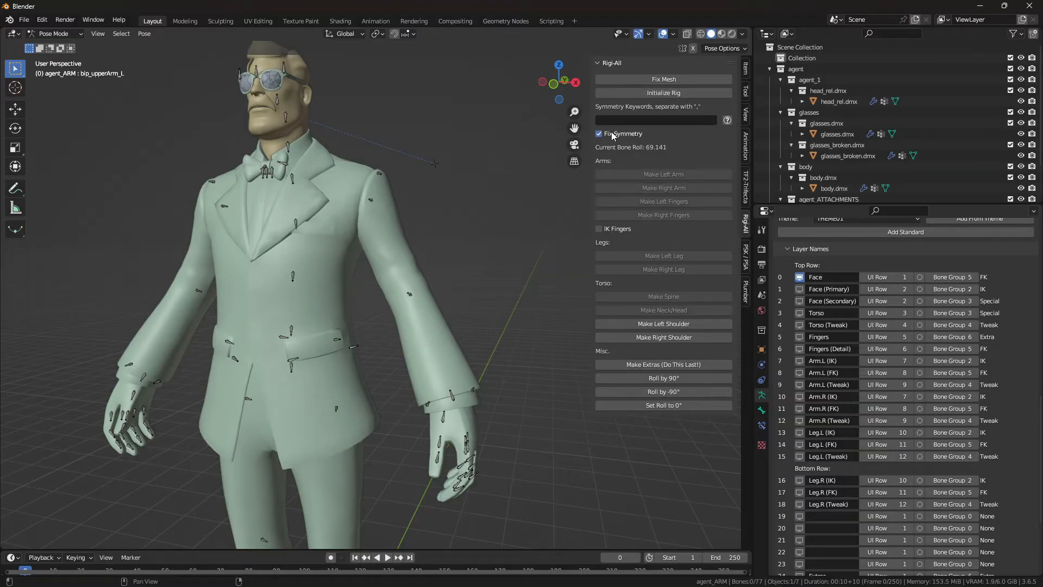
mouse_move(624, 134)
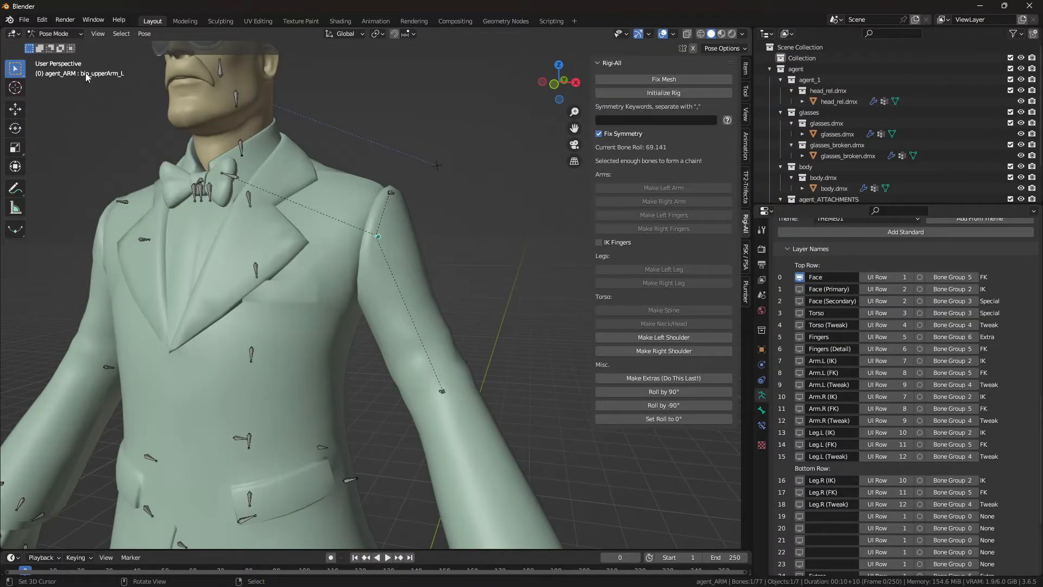
mouse_move(121, 79)
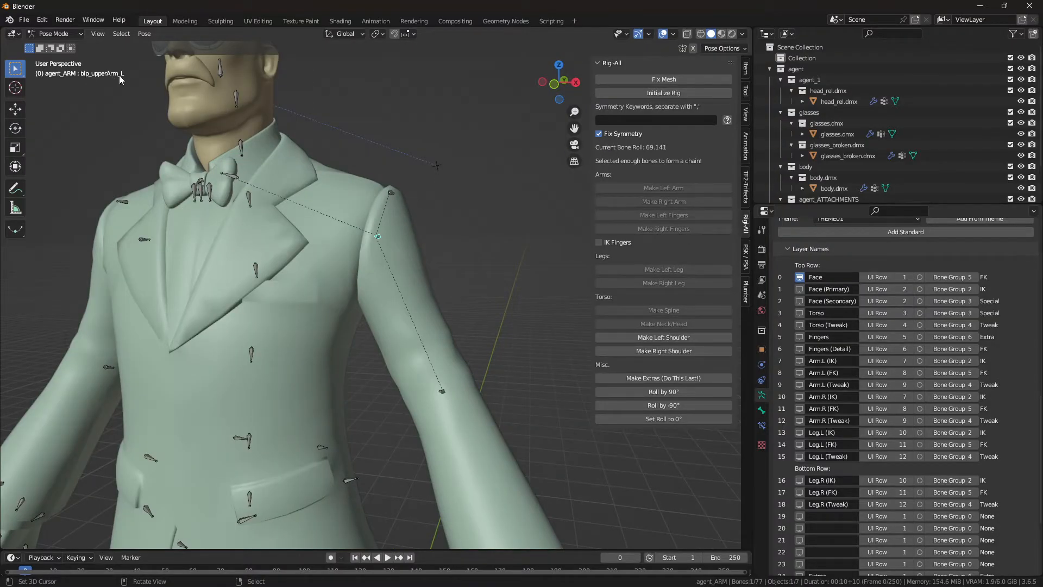
mouse_move(163, 97)
text(upper_r)
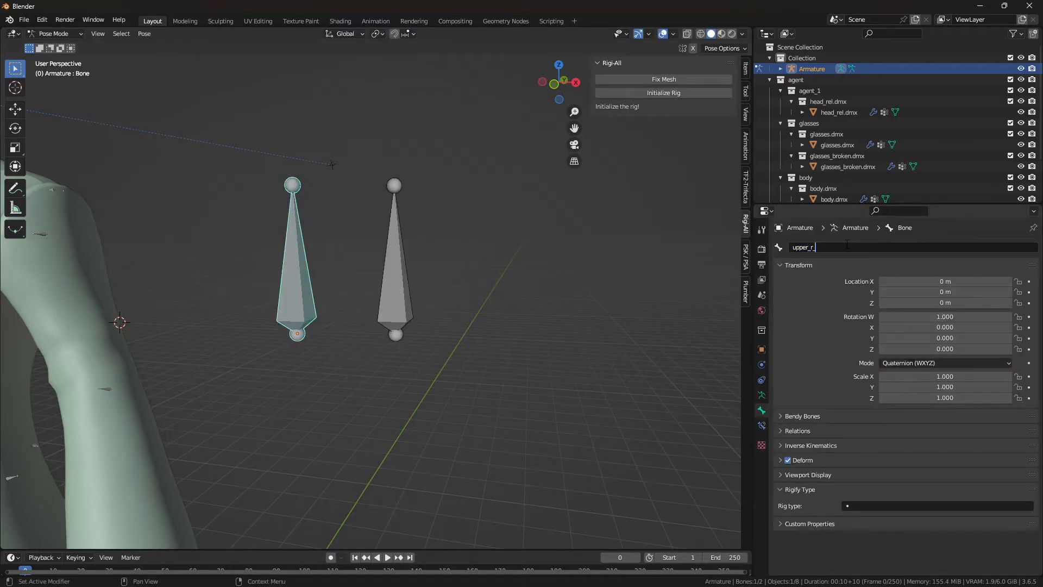
Step: Rename the second test bone to upper_l and select part of the upper_r_arm name
click(393, 260)
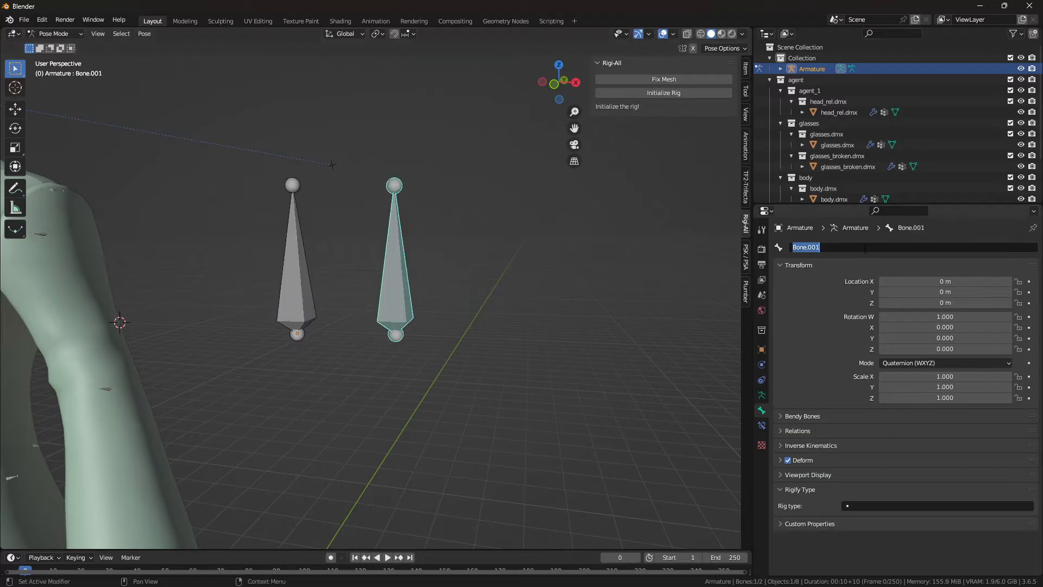
text(upper_l)
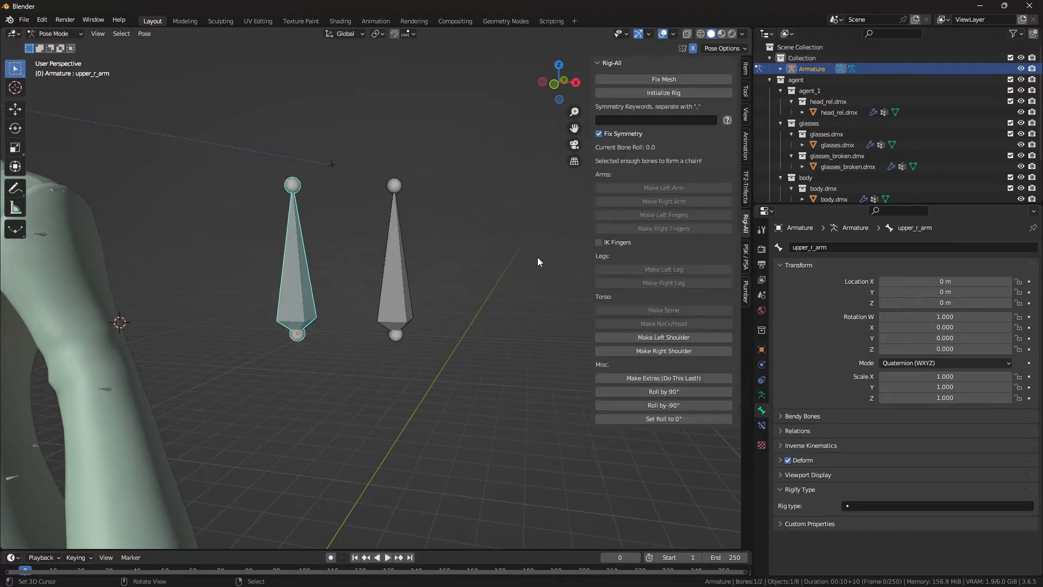
double_click(809, 246)
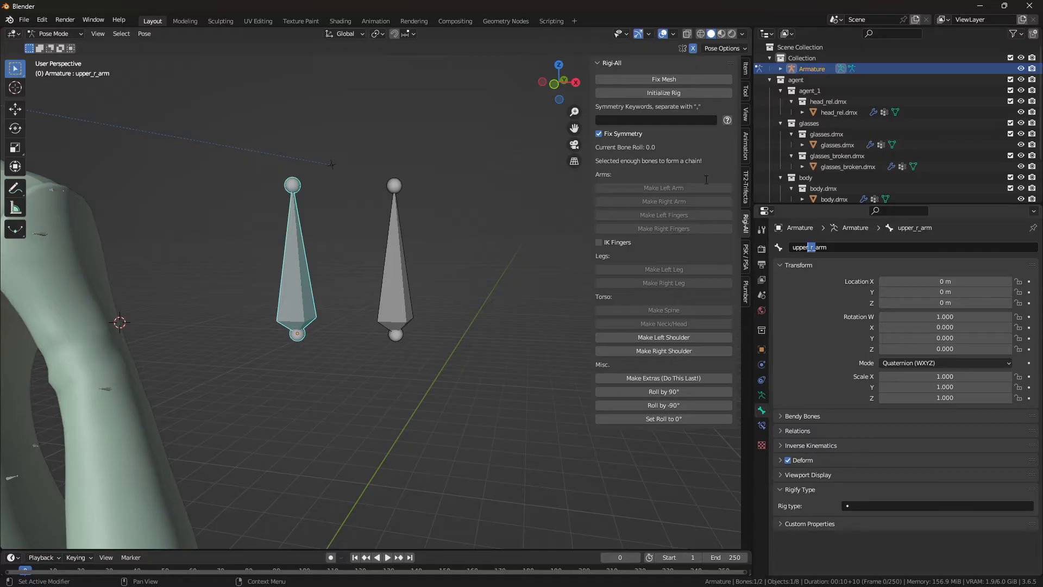
Step: Enter '_r_' as the symmetry keyword in the Rig-All panel
click(655, 120)
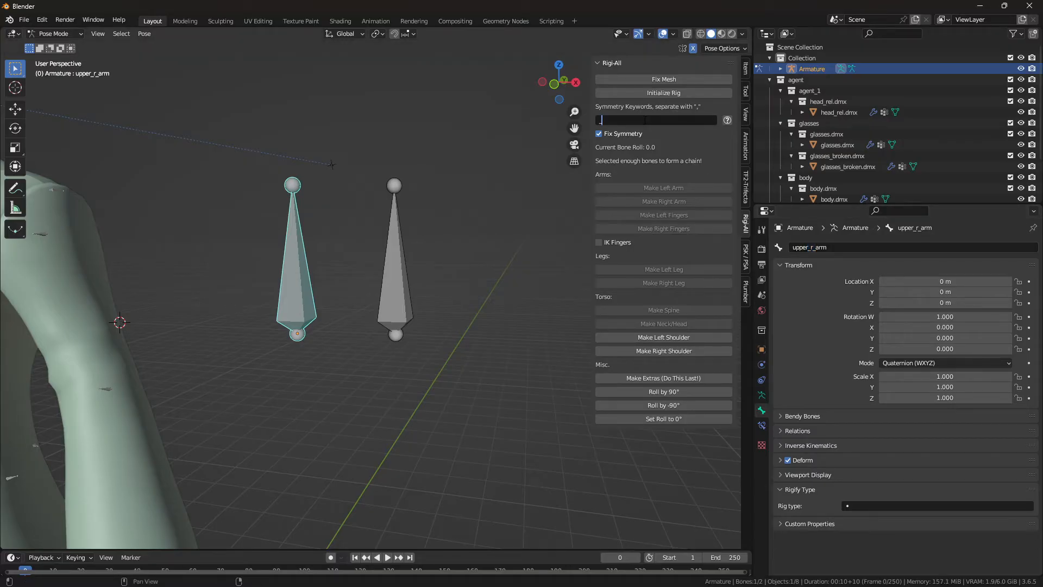
text(_r_,_l_)
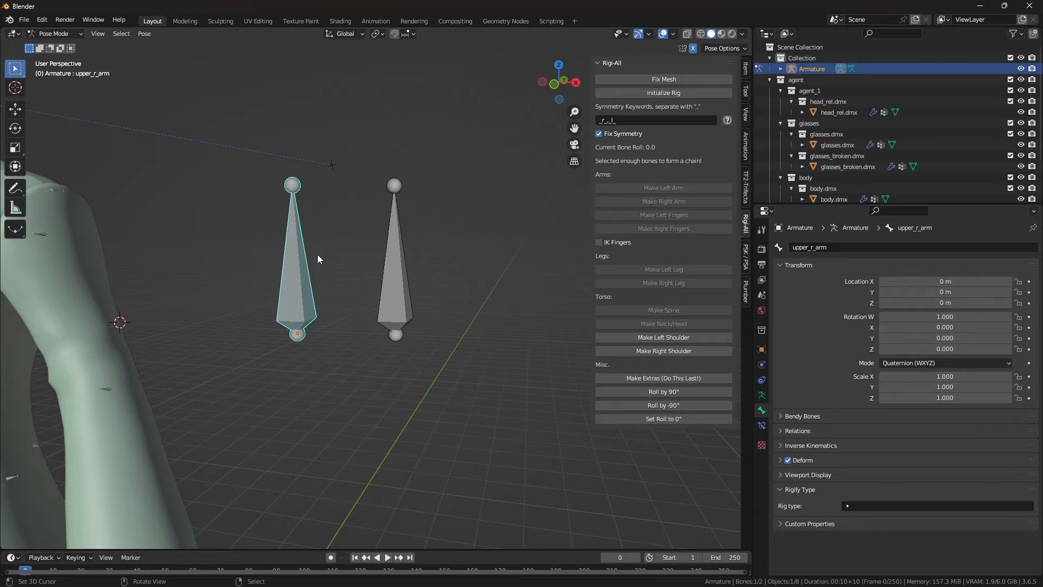
mouse_move(637, 118)
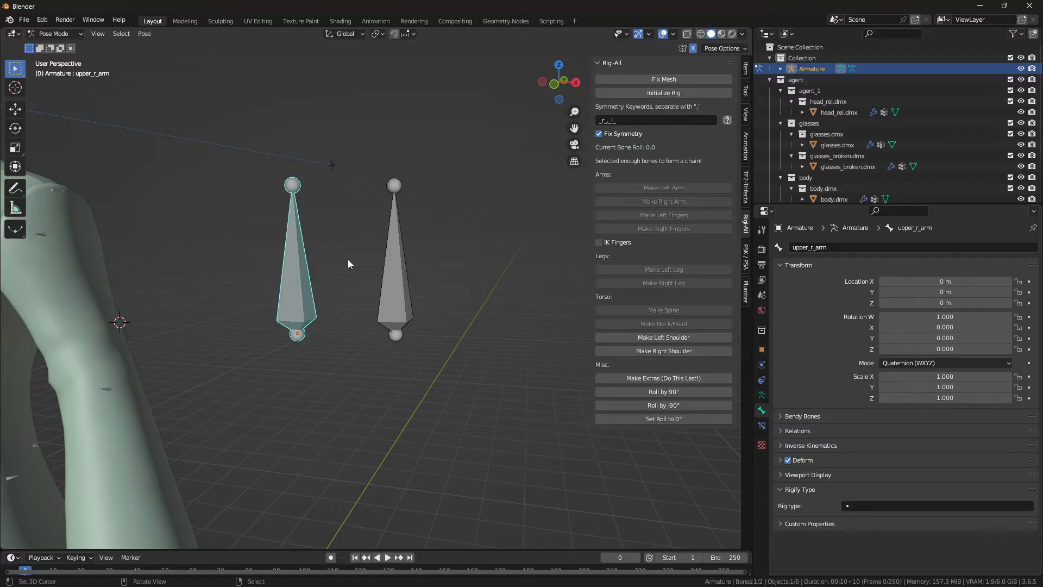
mouse_move(347, 282)
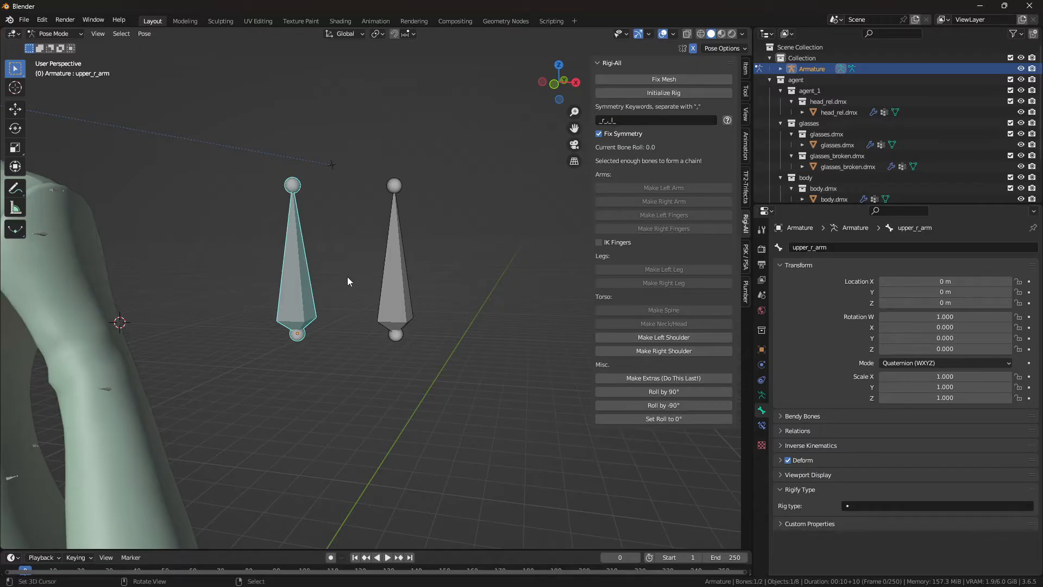
mouse_move(401, 243)
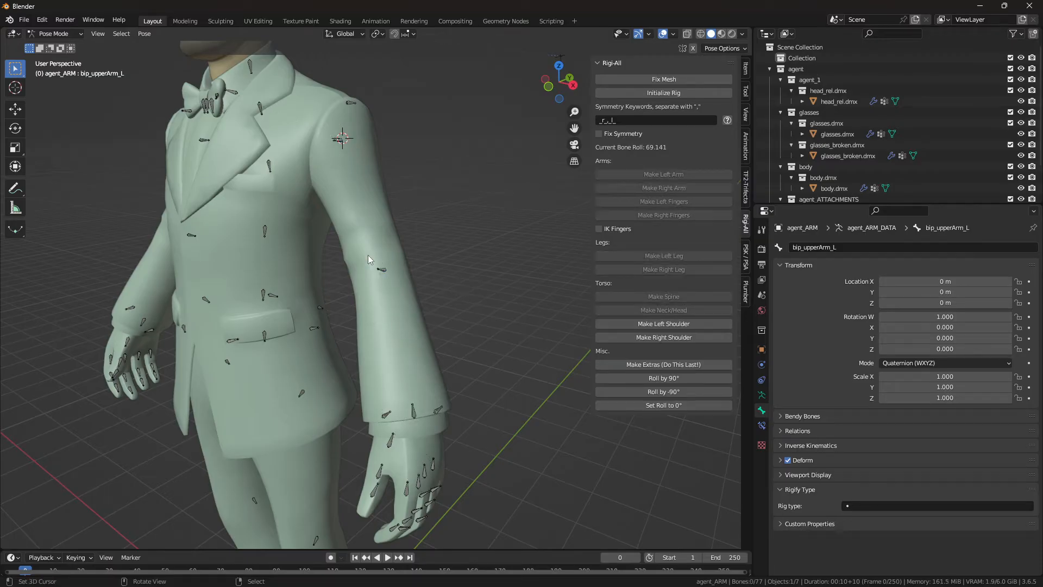
mouse_move(388, 291)
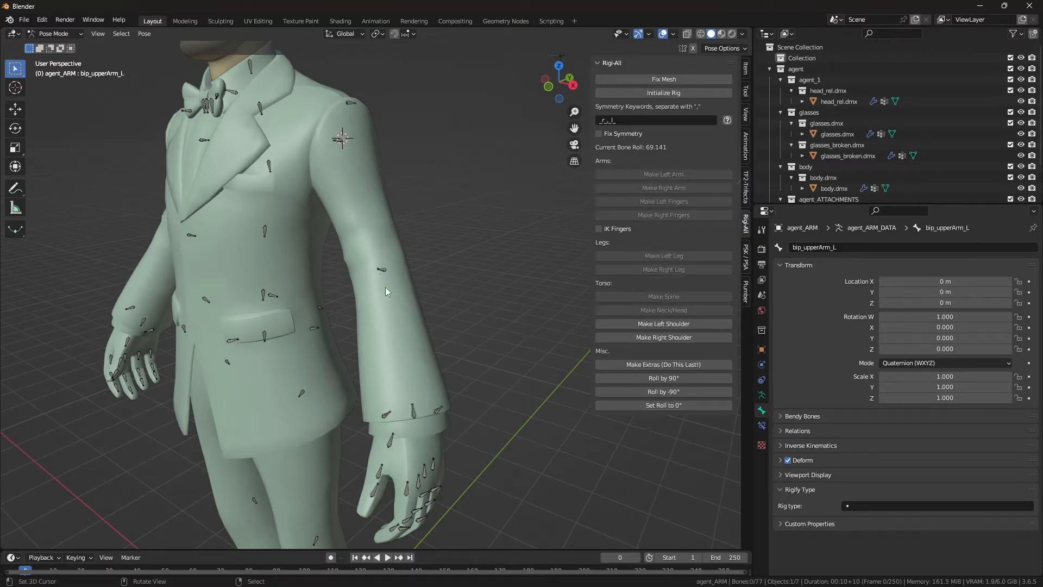
mouse_move(341, 141)
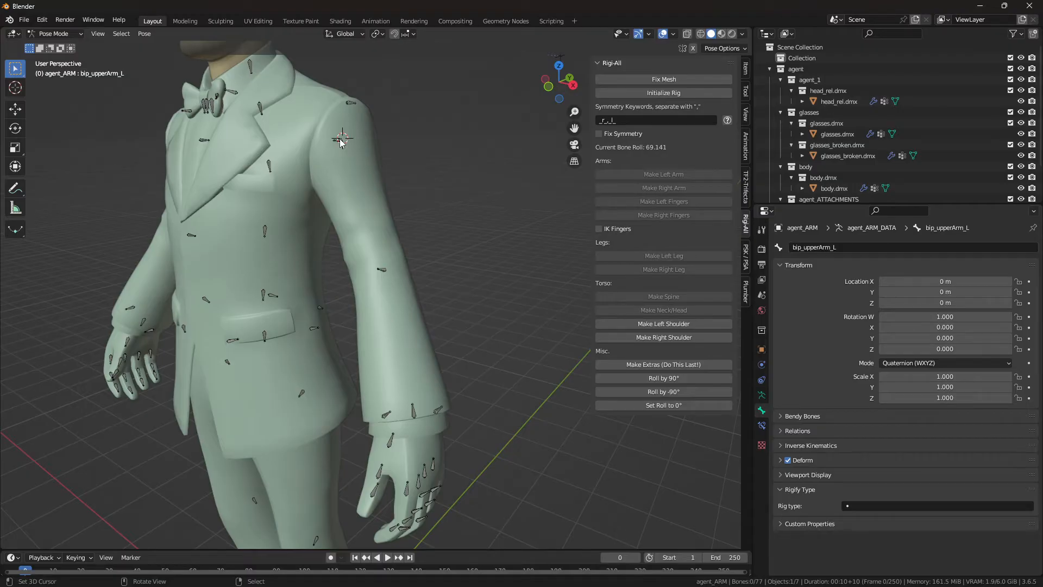
Step: Chain the left lower arm, hand and upper arm bones and build the left arm rig
click(386, 276)
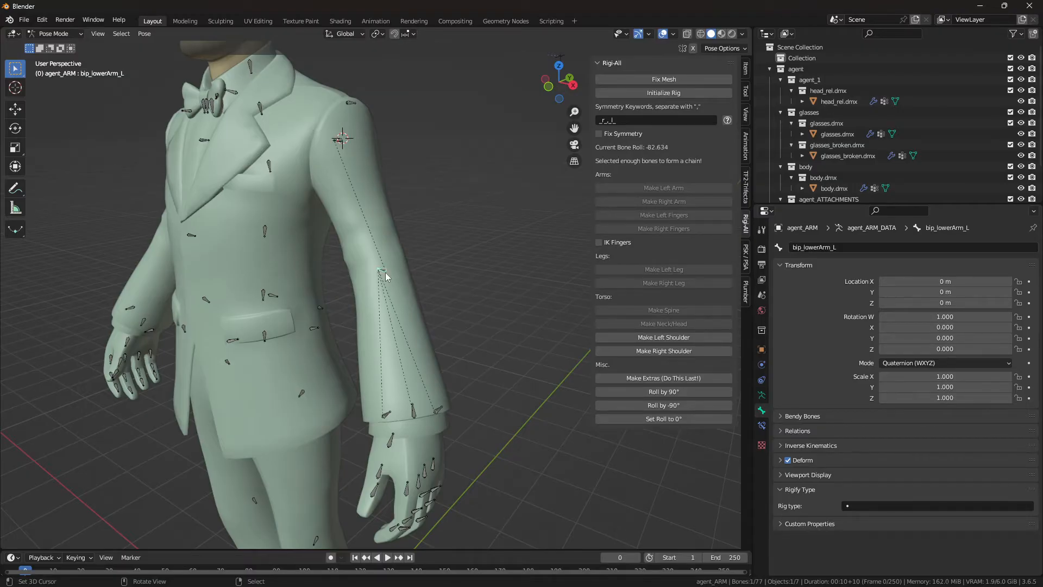
click(410, 410)
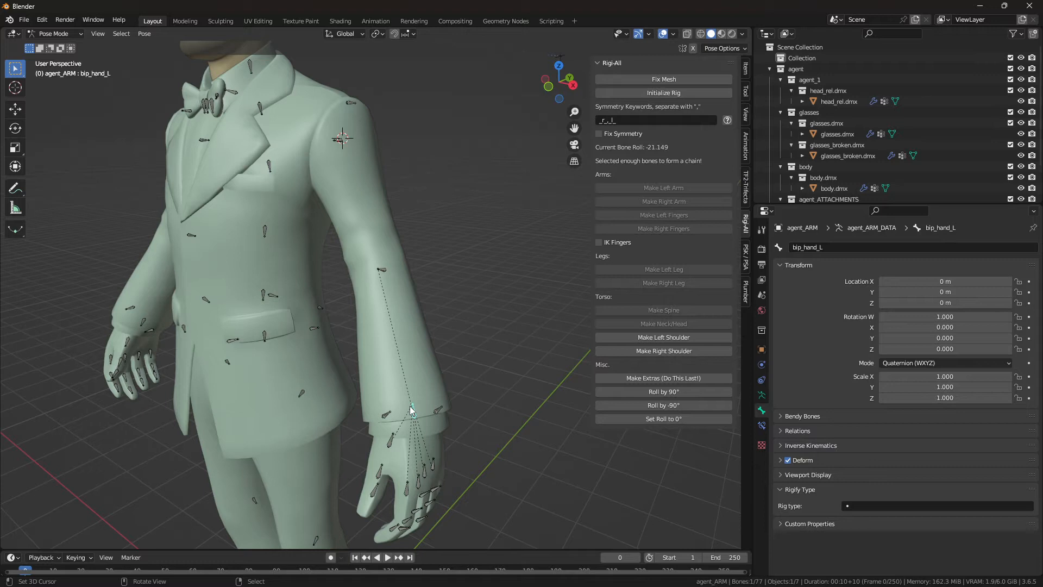
click(342, 140)
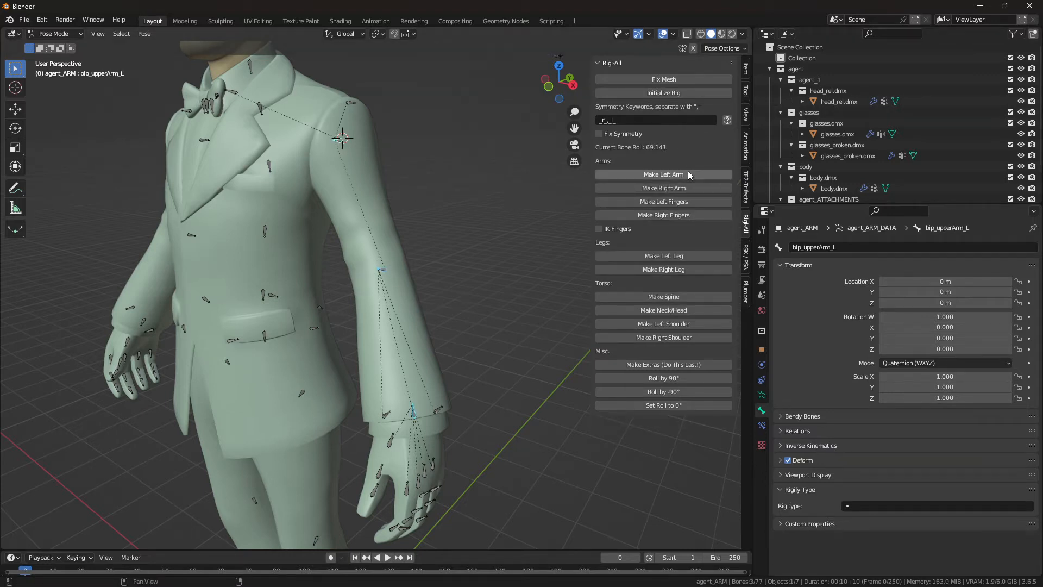
click(663, 174)
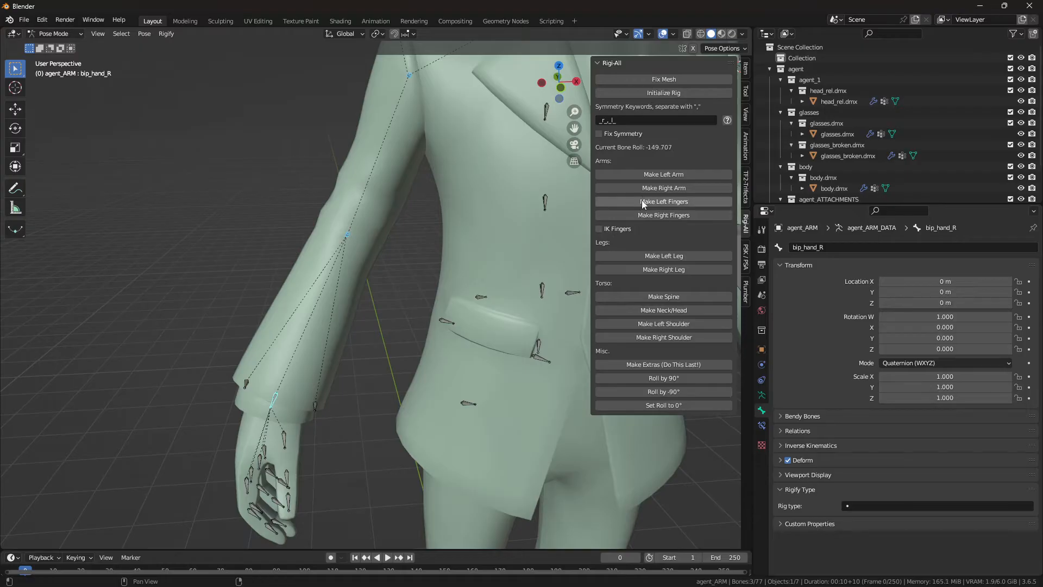
Step: Build the right arm rig, then generate finger rigs for the right hand with Make Right Fingers
click(663, 201)
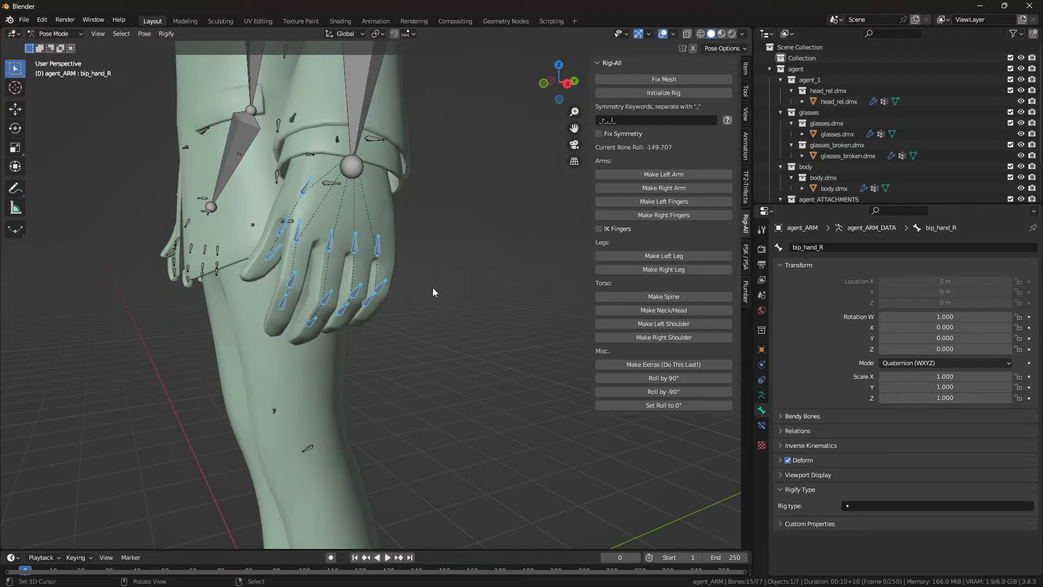
mouse_move(276, 296)
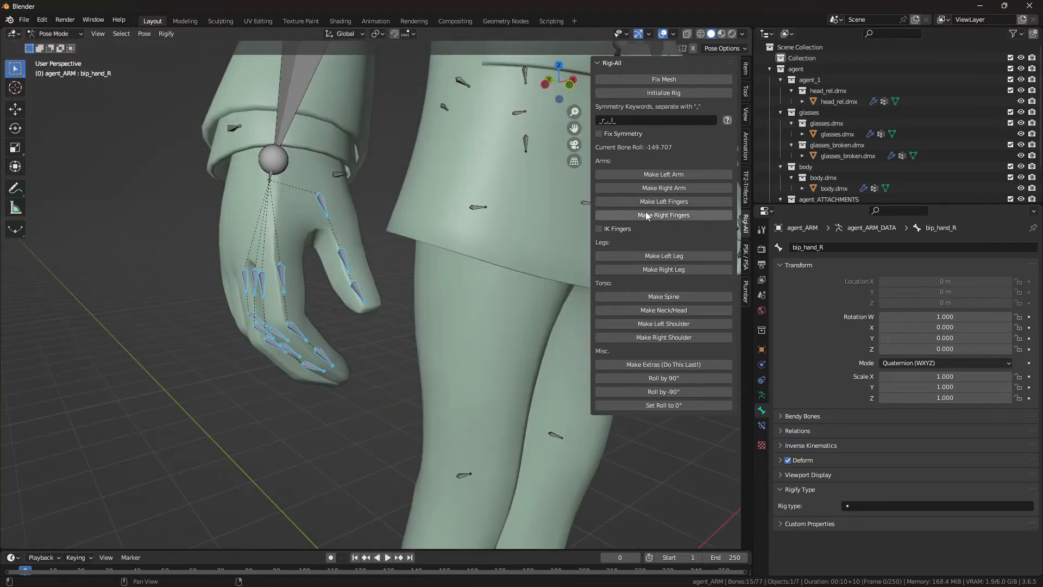
click(663, 216)
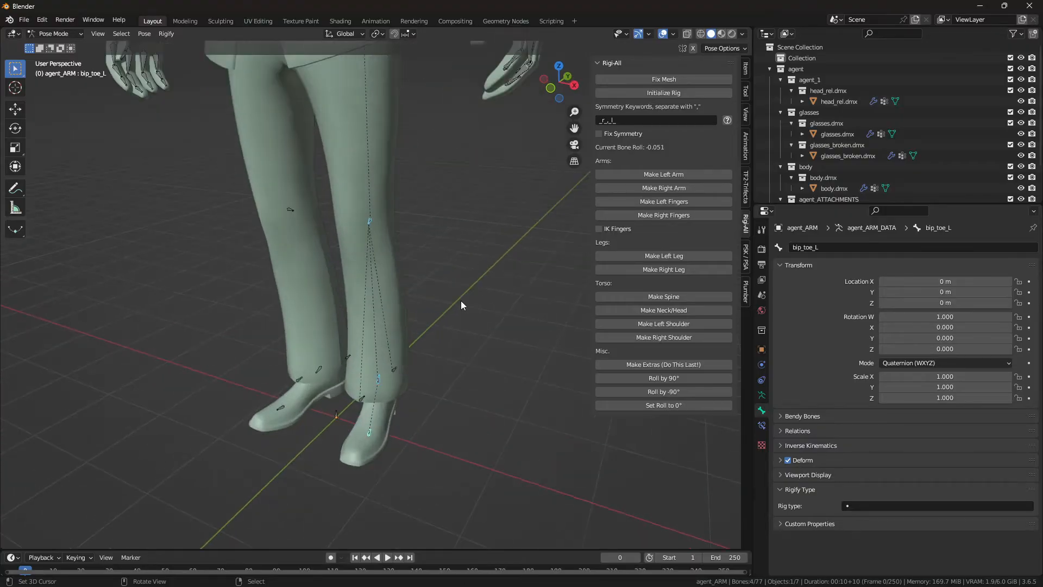
mouse_move(458, 310)
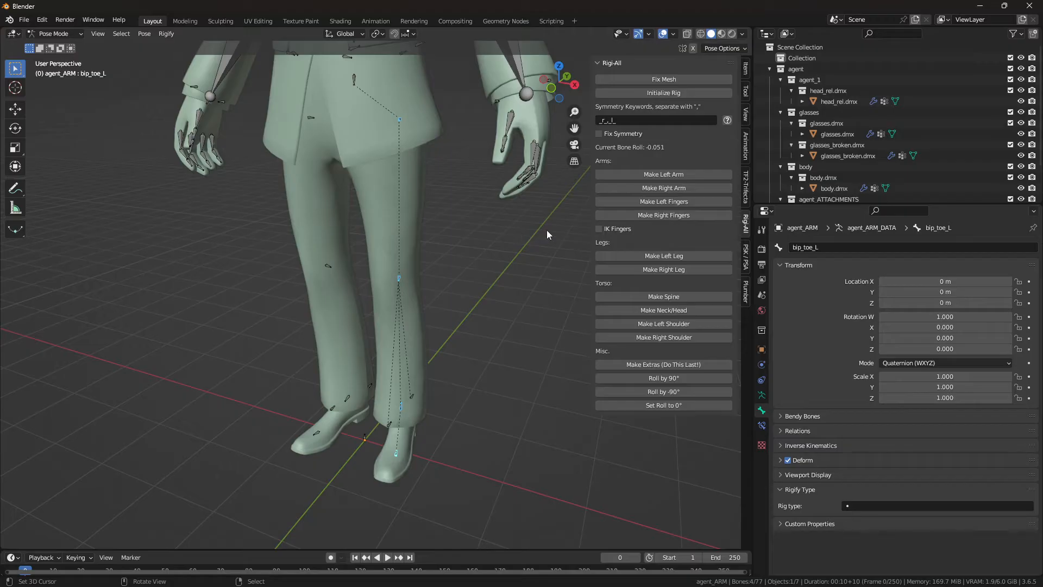
Step: Build the left and right leg rigs with heel bones via Make Left Leg and Make Right Leg
click(663, 255)
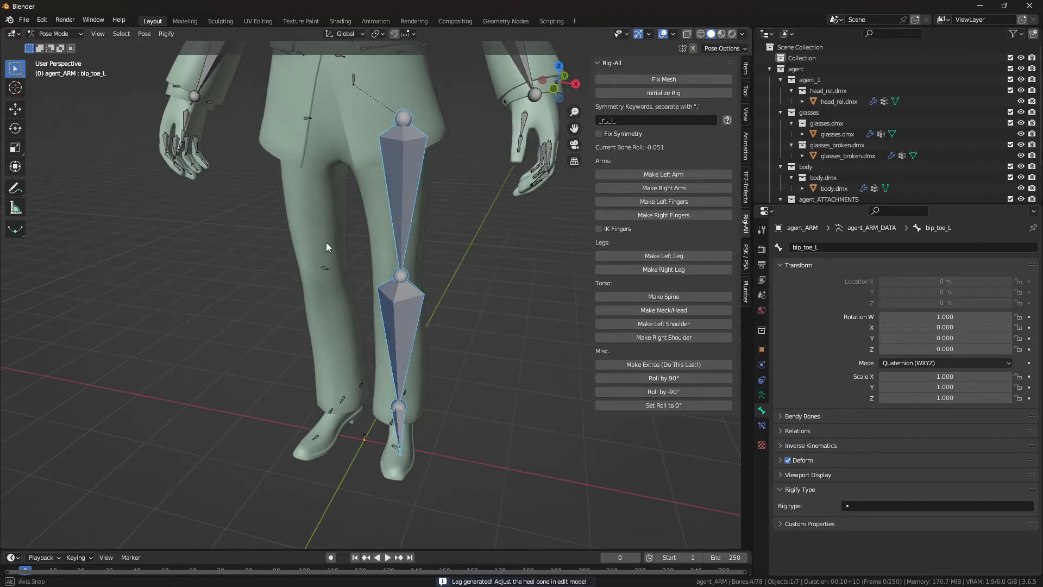
click(663, 269)
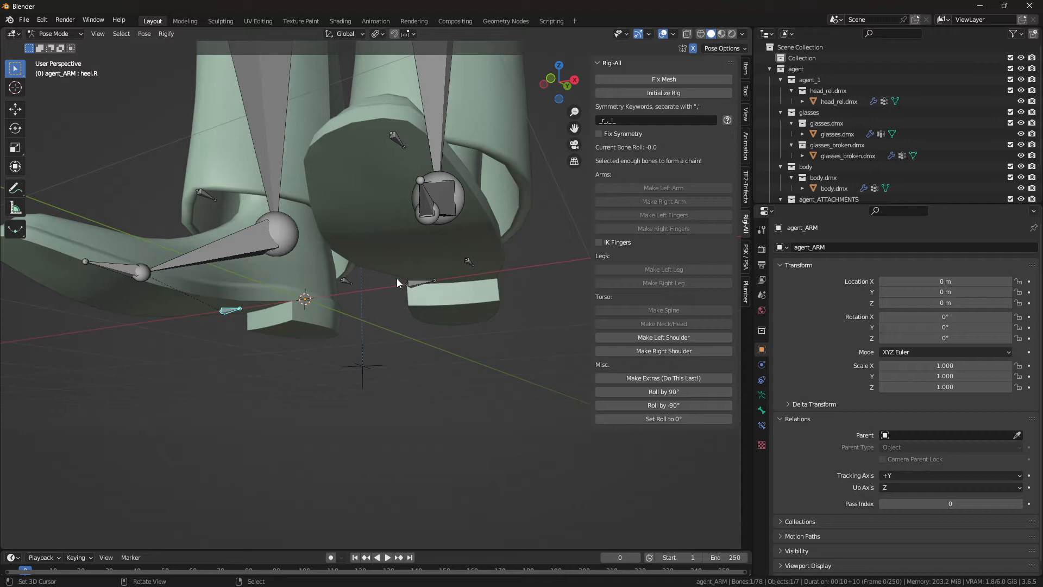
Step: Move the heel bones under the feet and apply them as the rest pose
click(413, 282)
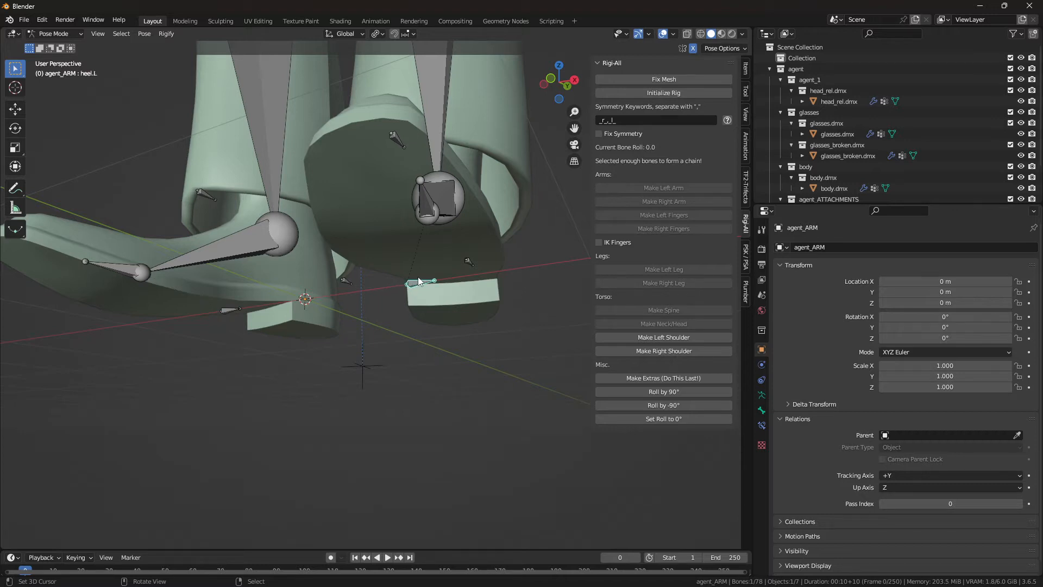
mouse_move(420, 285)
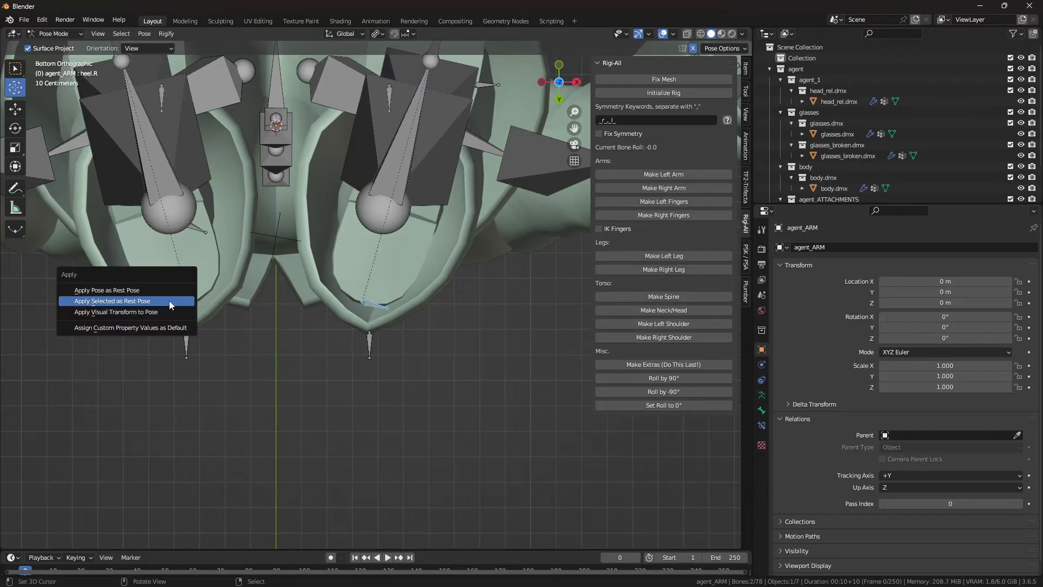
click(107, 289)
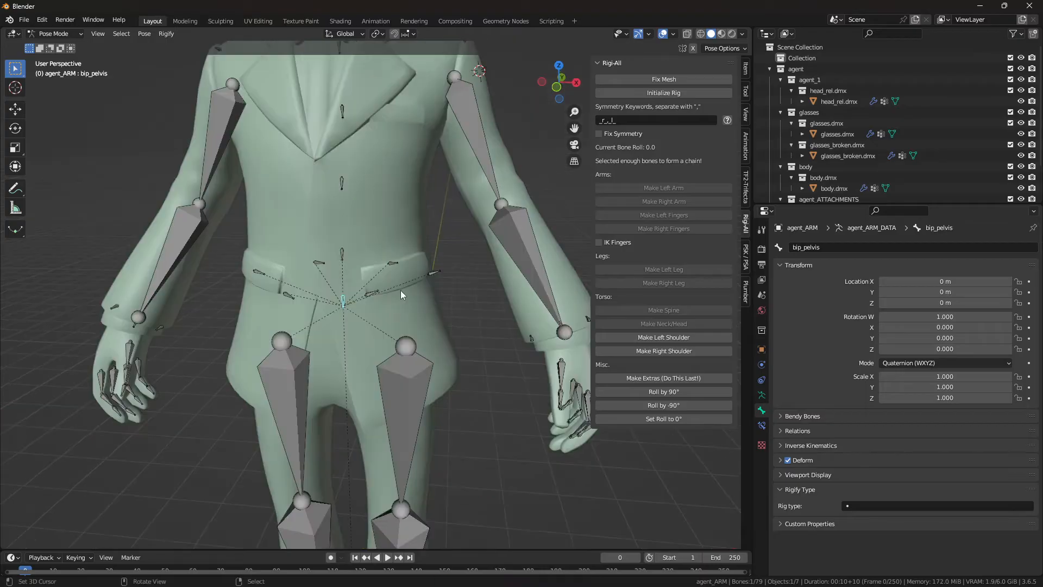
Step: Trial-move the root group bone, then confirm Make Spine for the pelvis-up chain
click(341, 246)
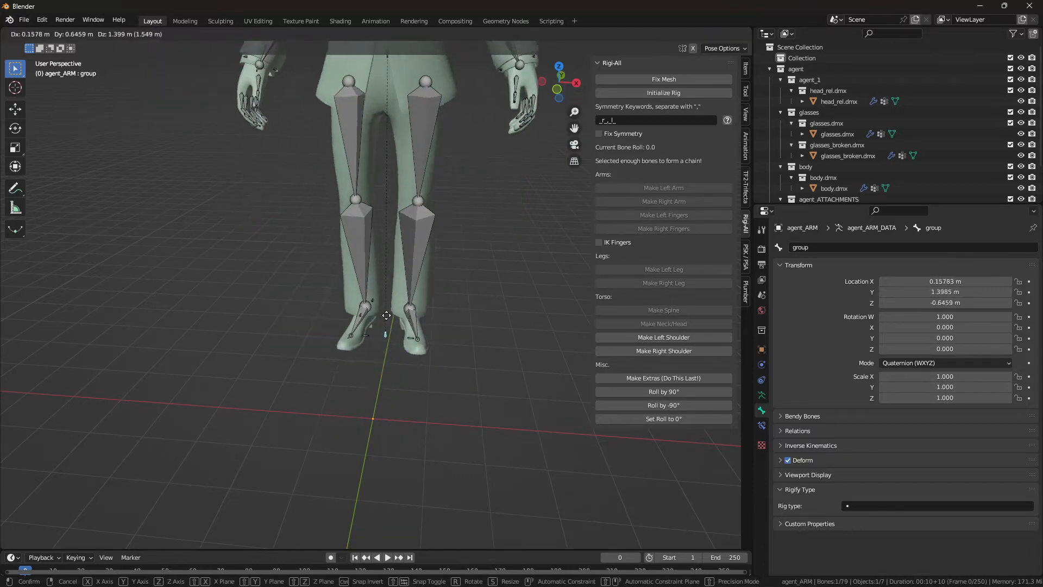
key(x)
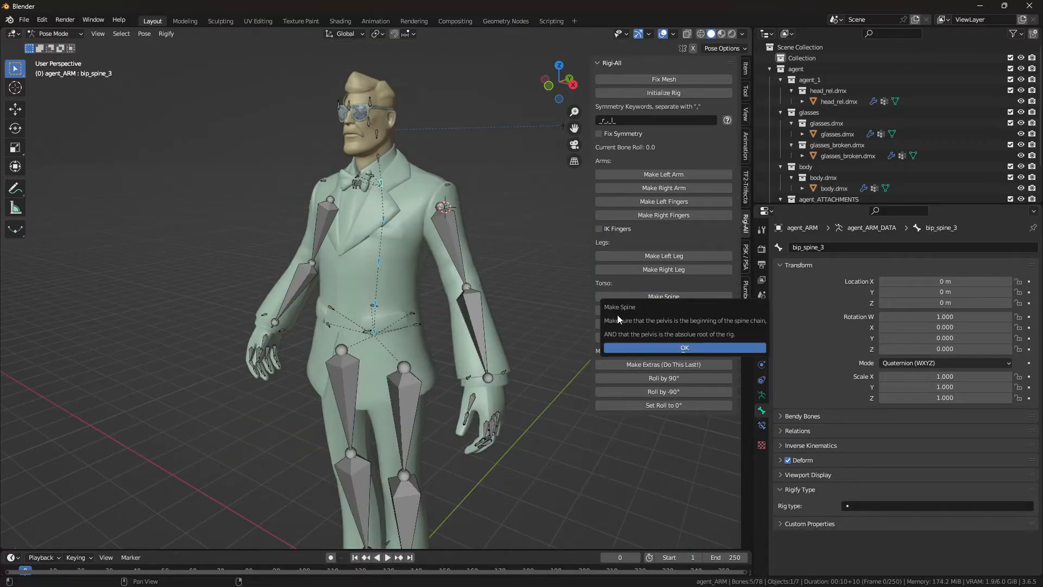
mouse_move(679, 312)
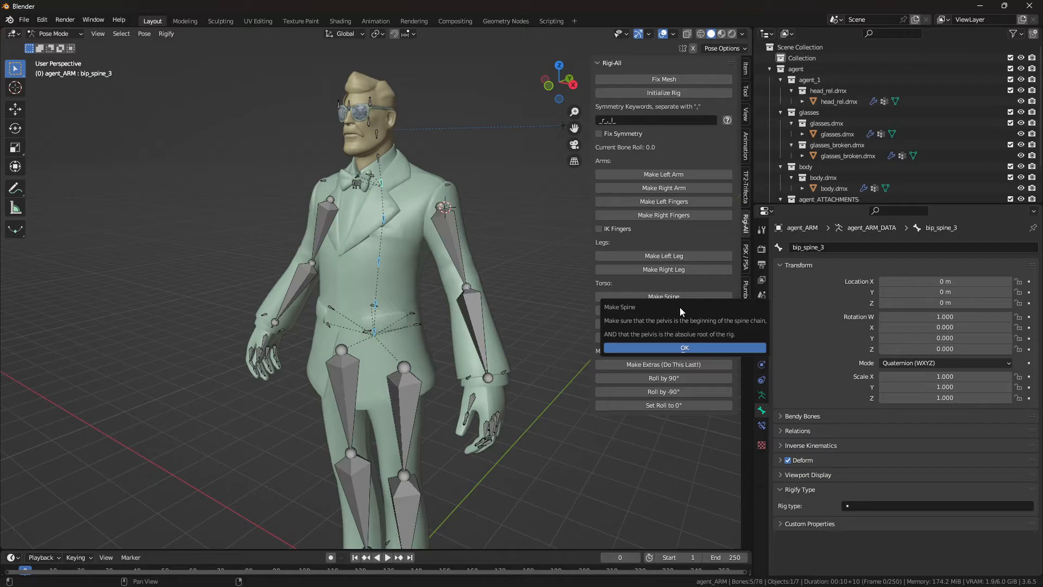
mouse_move(618, 340)
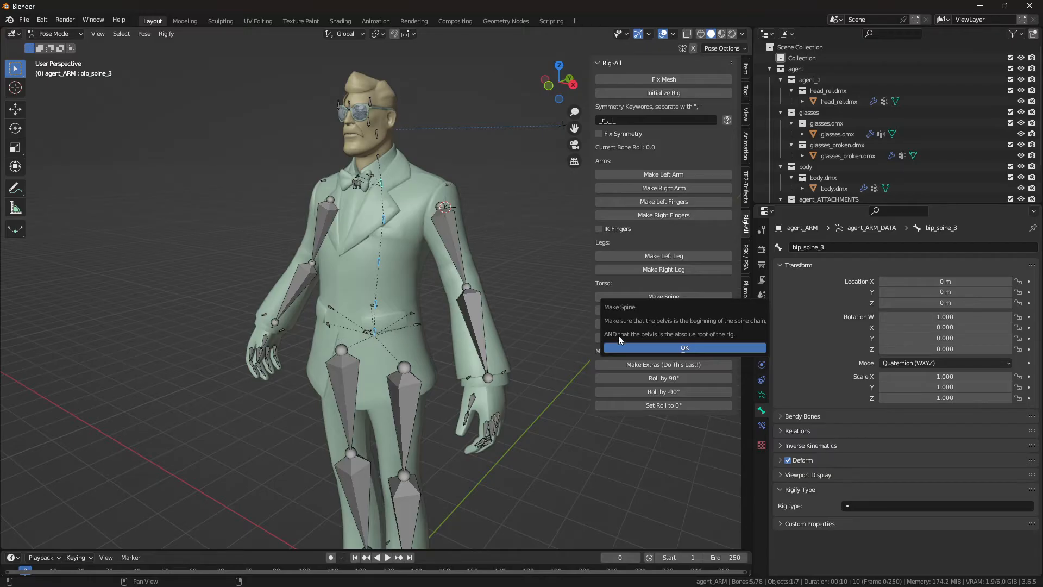
mouse_move(740, 340)
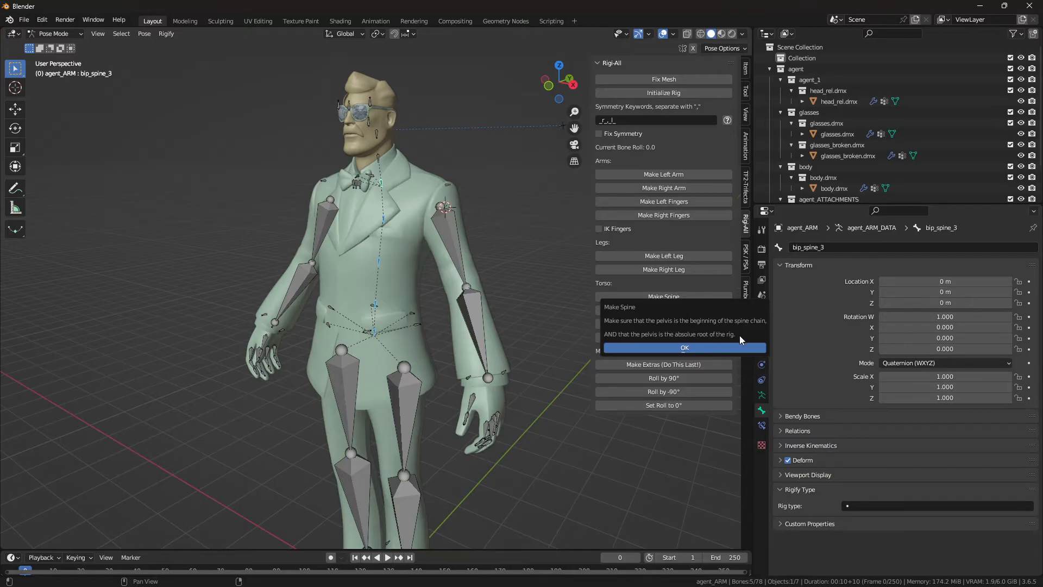
mouse_move(675, 351)
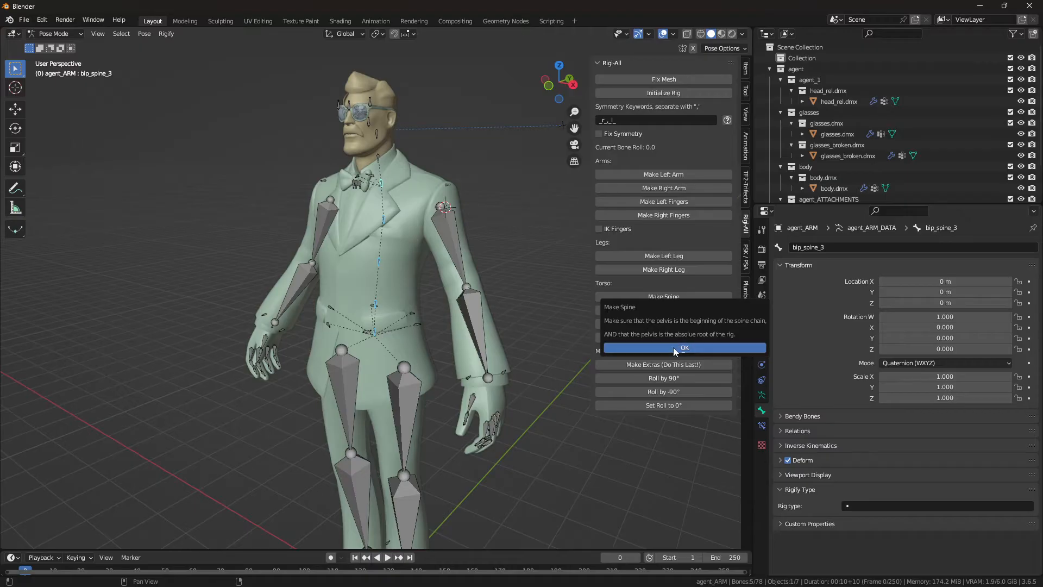
click(683, 348)
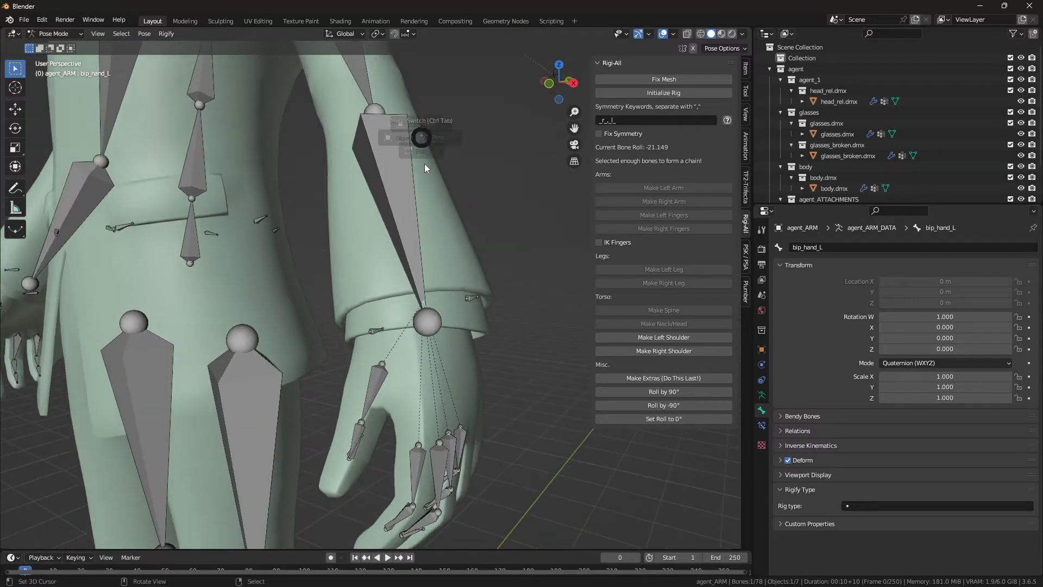
Step: Enter Edit Mode on the armature and scale the selected left finger bones
click(363, 34)
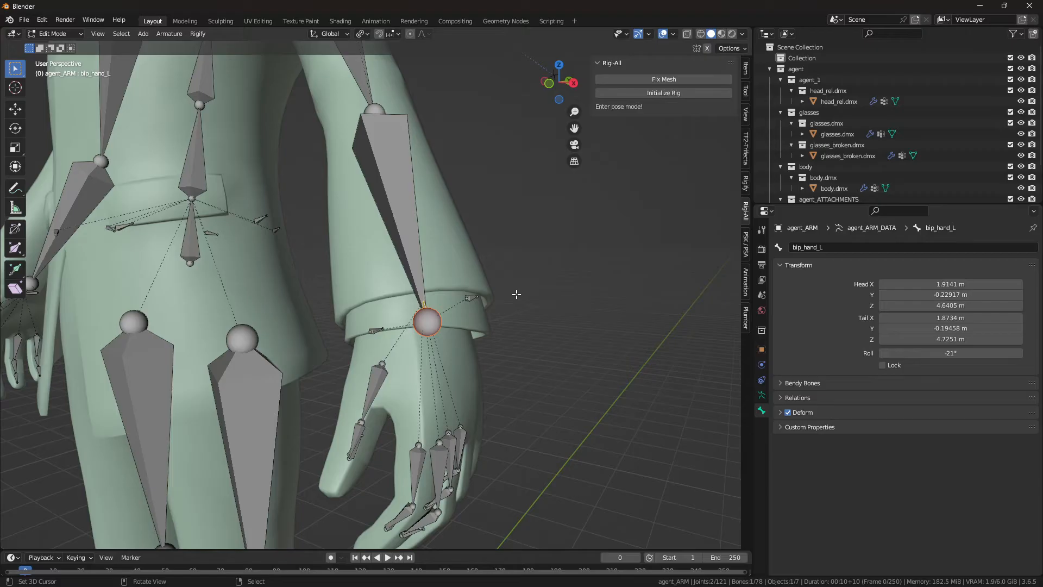
mouse_move(442, 296)
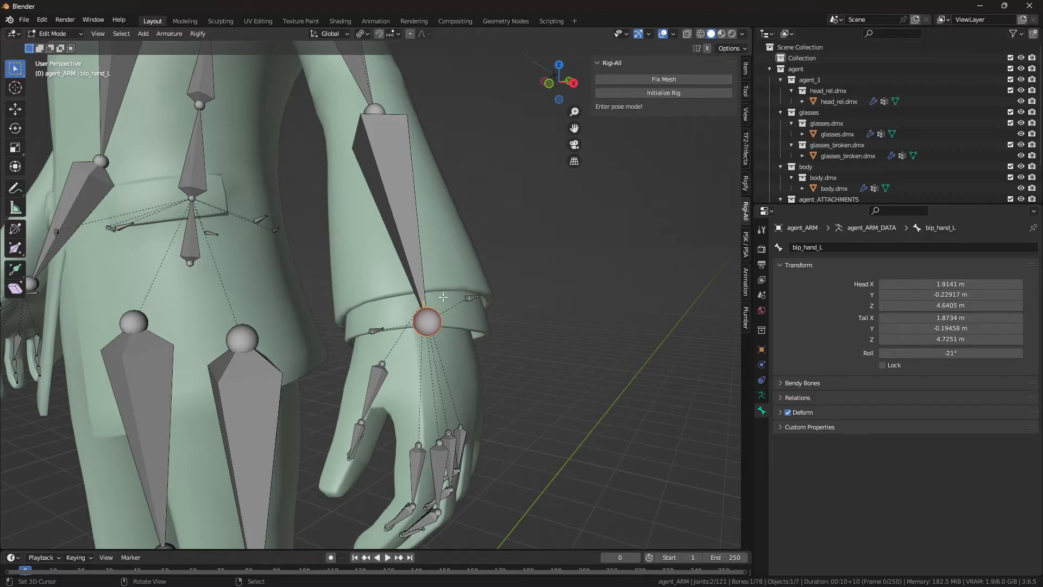
key(s)
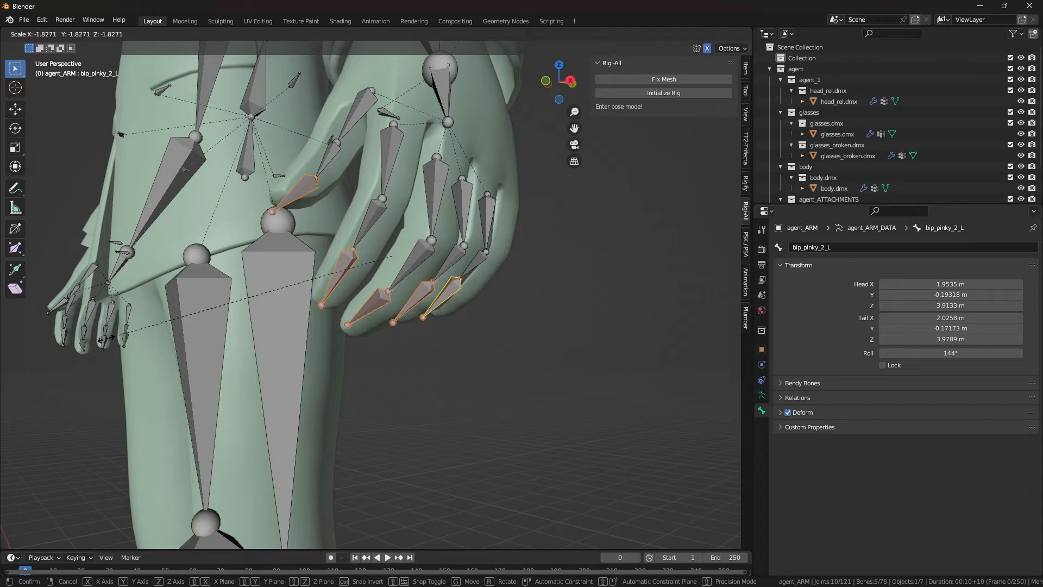
mouse_move(193, 297)
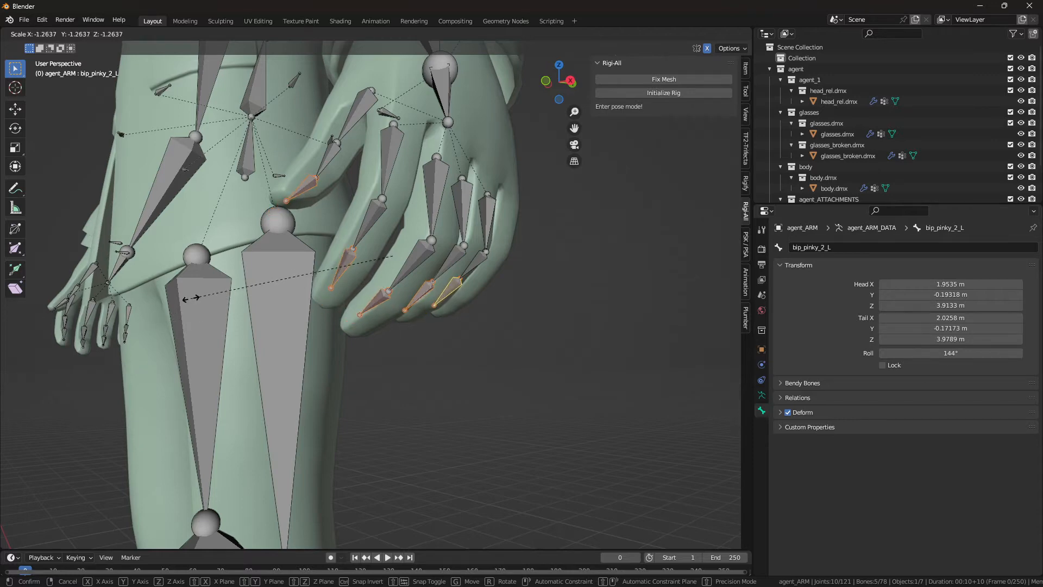
mouse_move(552, 280)
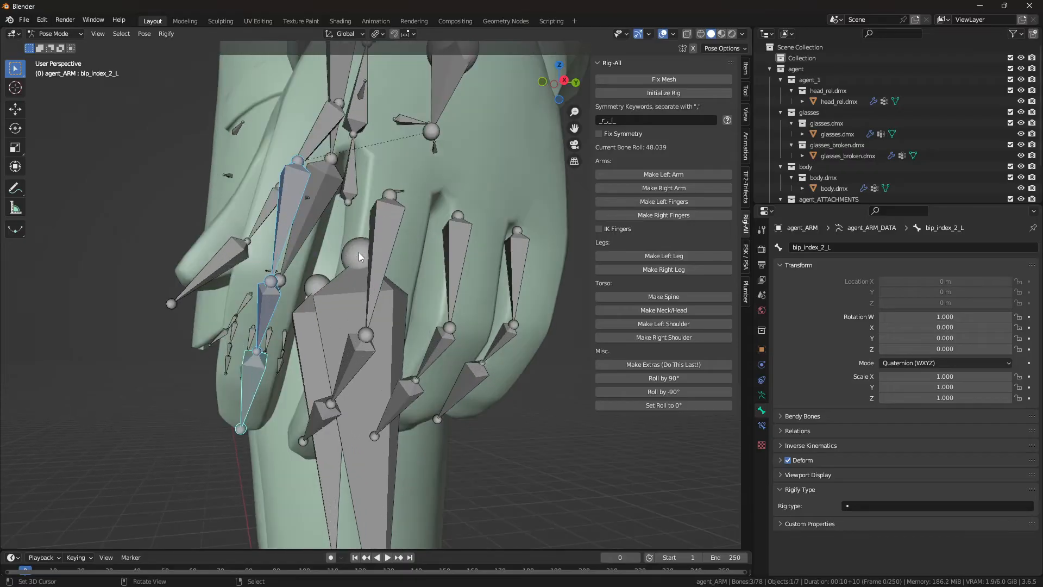
Step: Match the left index finger bones' roll to the active bone
click(53, 34)
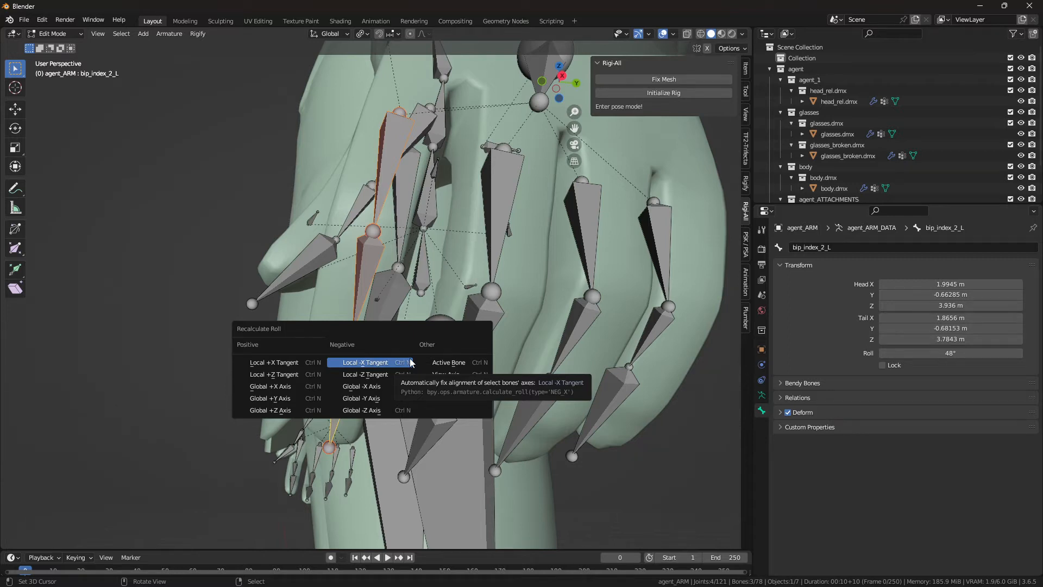
mouse_move(352, 363)
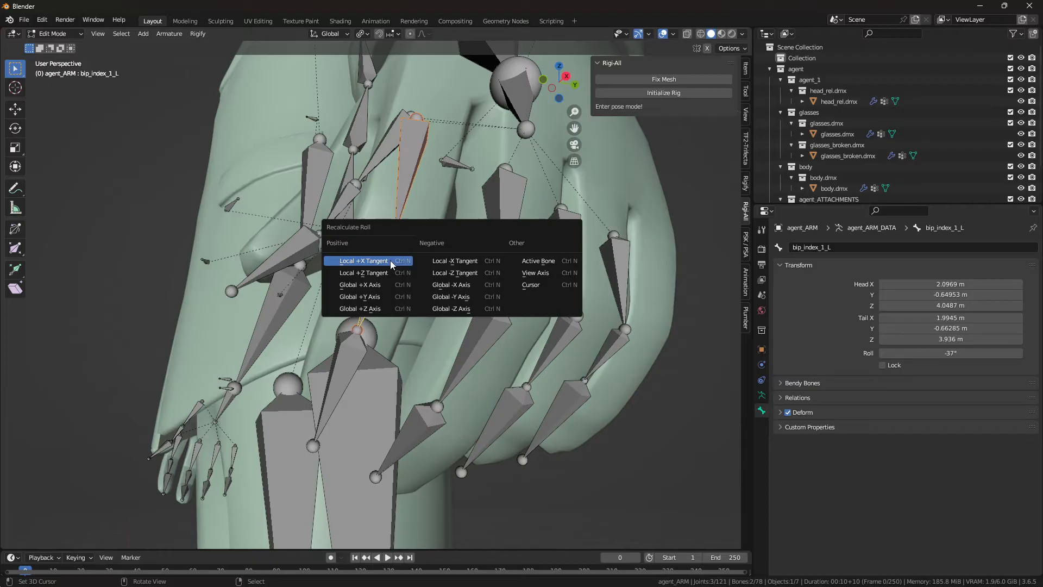
mouse_move(538, 259)
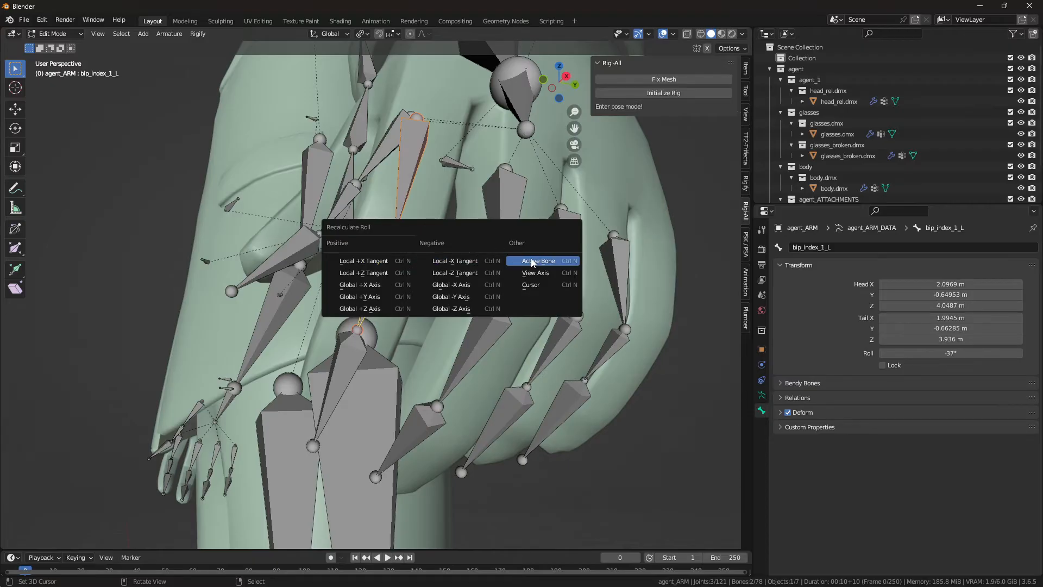
click(538, 260)
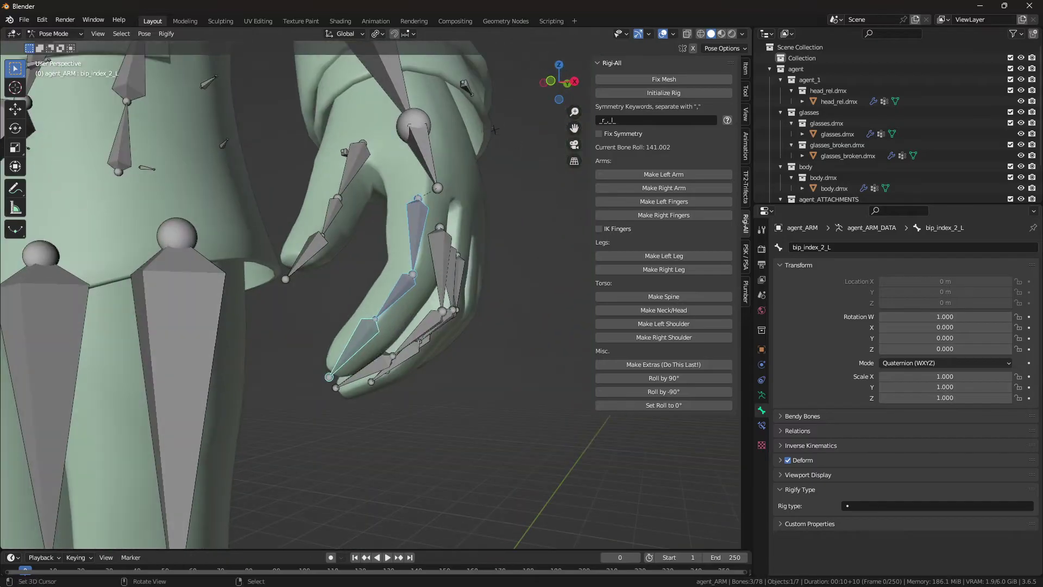
click(368, 326)
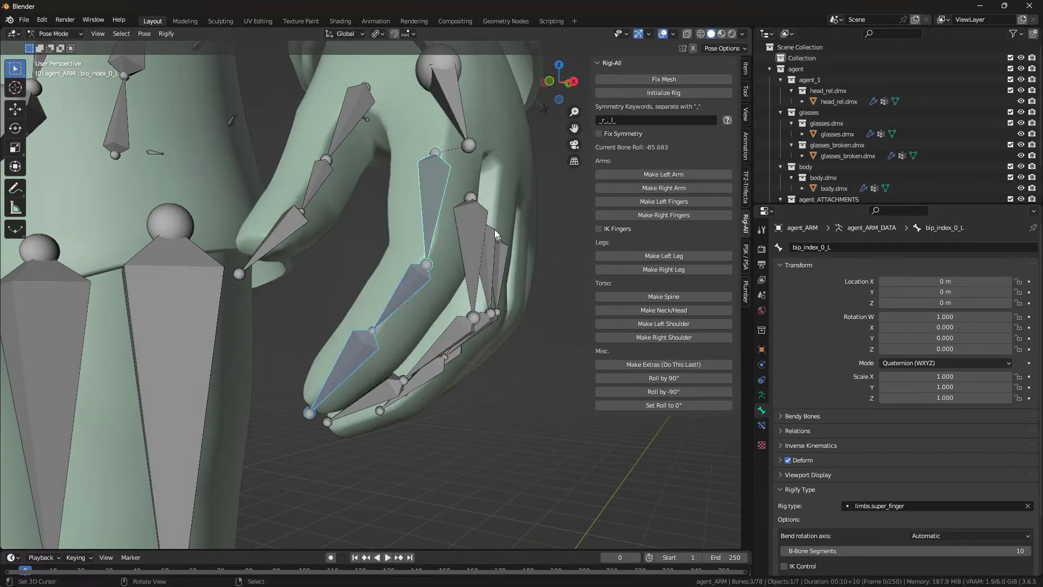
Step: Recalculate the roll of the left middle, ring and pinky finger bones
click(53, 33)
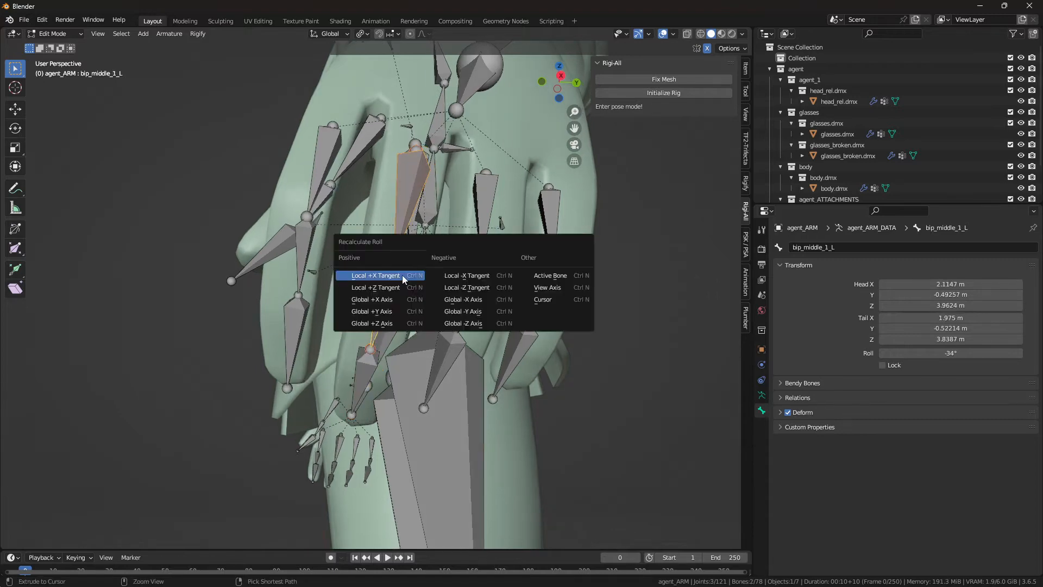
click(375, 275)
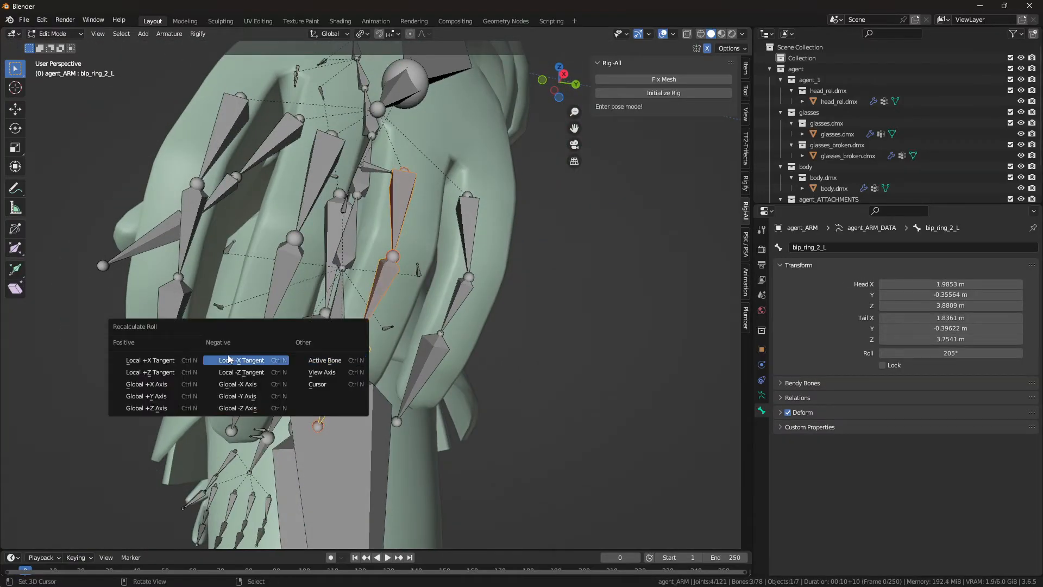
click(241, 359)
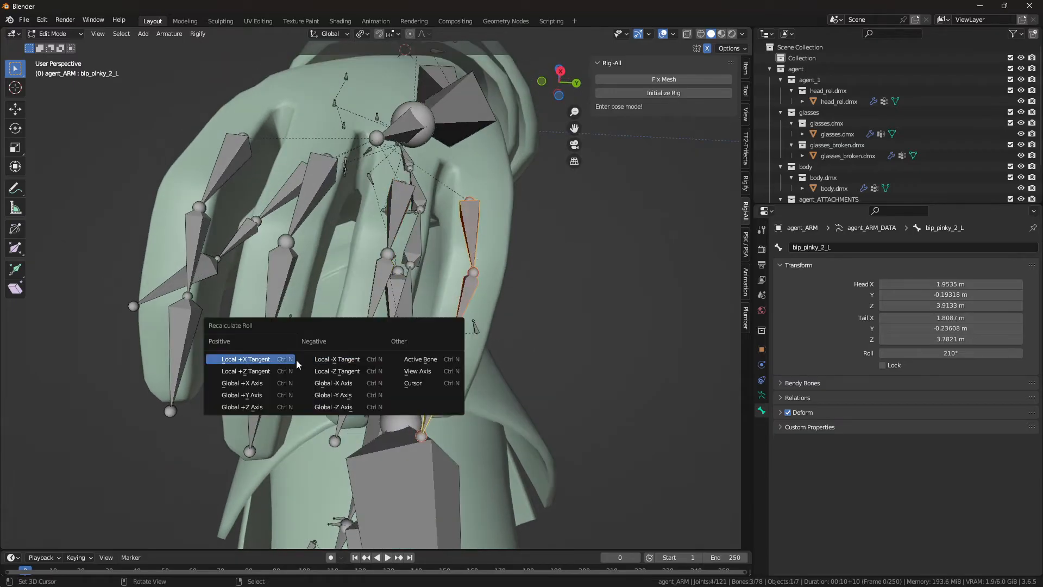
click(245, 358)
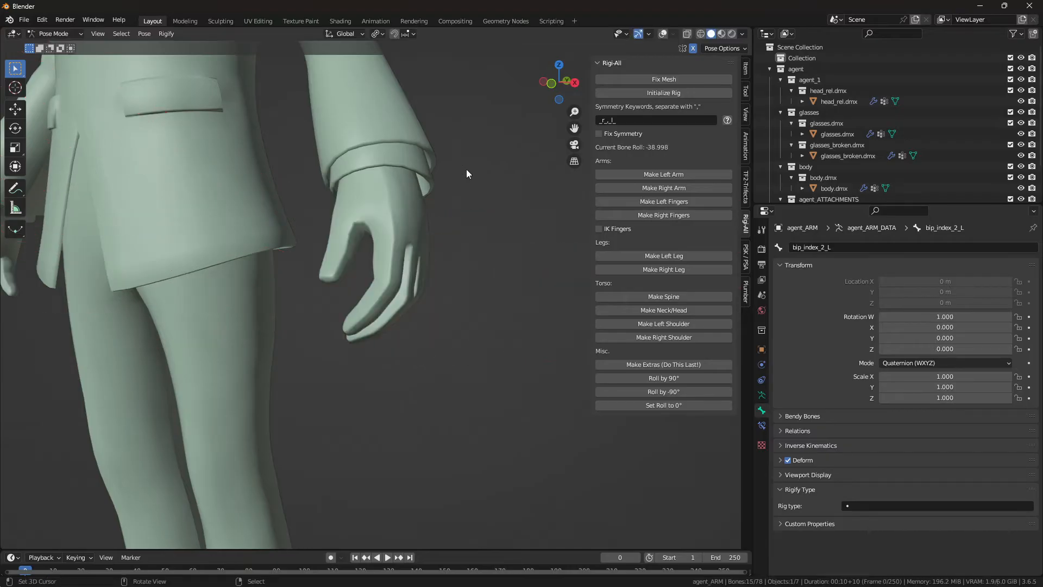
Step: Select the left hand's finger bones and rotate them to test the pose
click(360, 292)
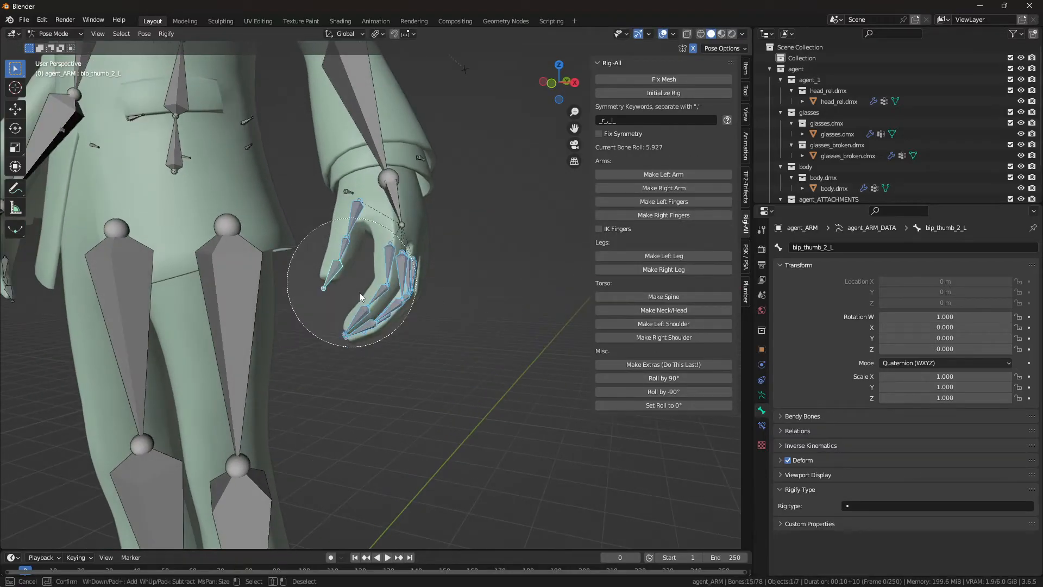
key(r)
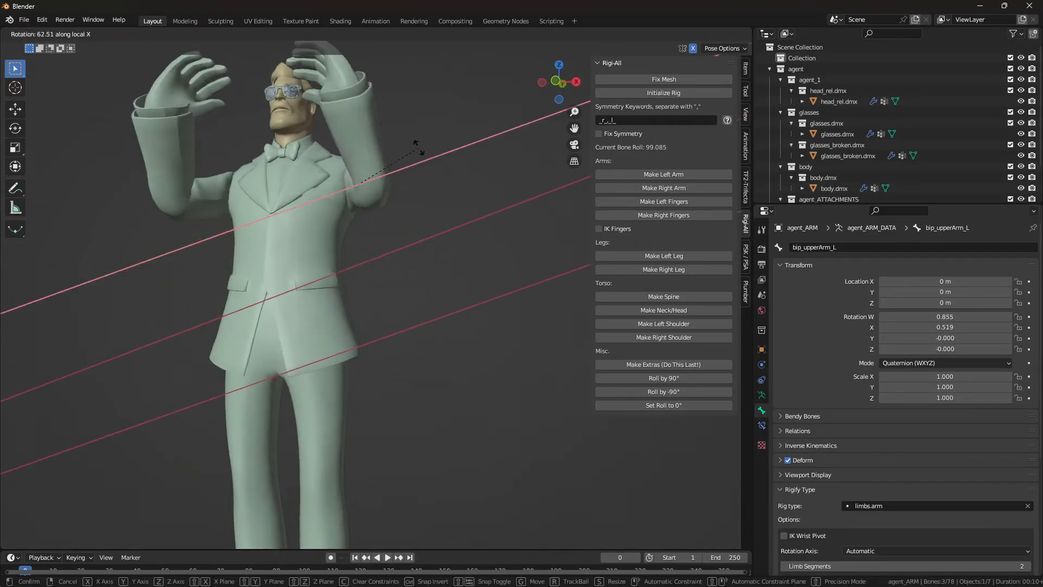
mouse_move(399, 140)
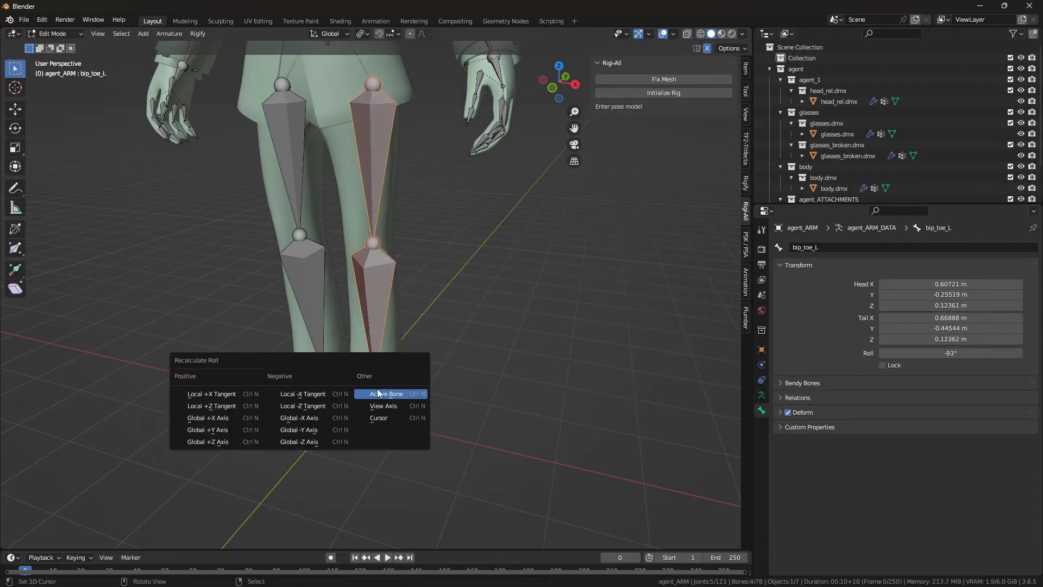
Step: Recalculate the left leg bones' roll from the active bip_toe_L bone
click(386, 393)
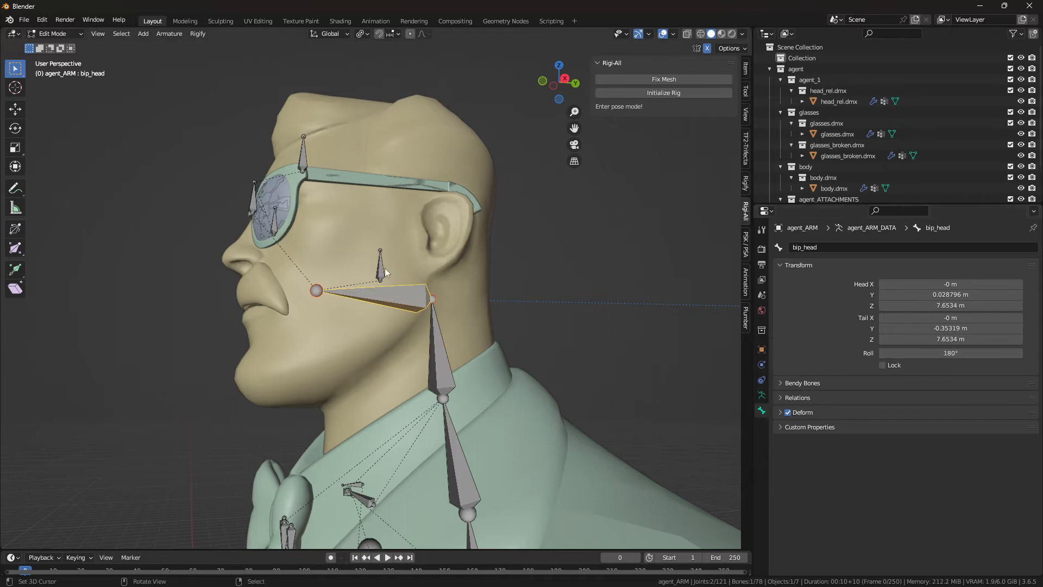
Step: Give the bip_head bone a 180° roll in the Bone Transform panel
click(53, 34)
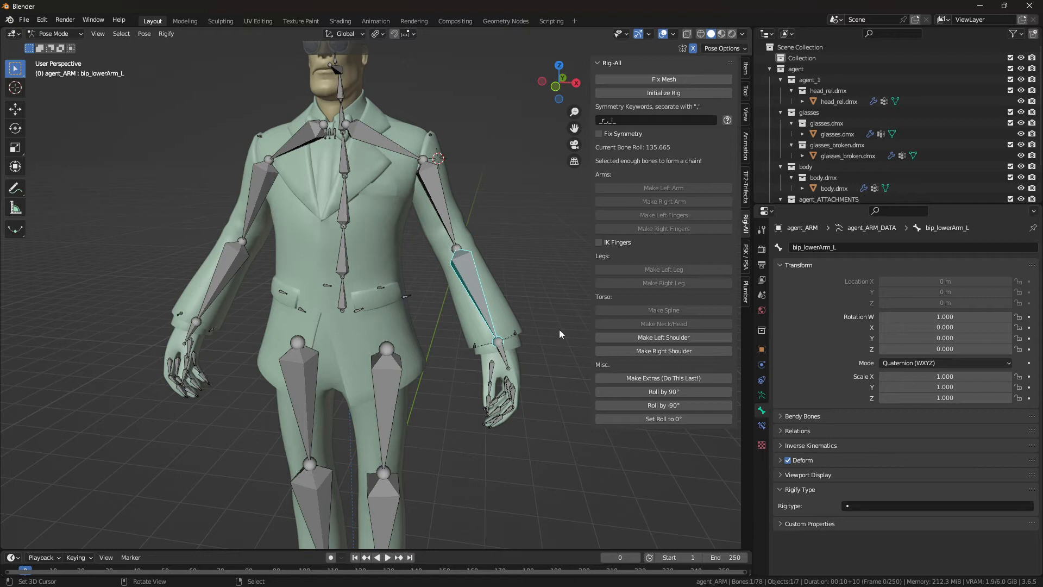
Step: Make the leftover bones Rigify extras and assign prp_coatside_L a circle widget
click(663, 378)
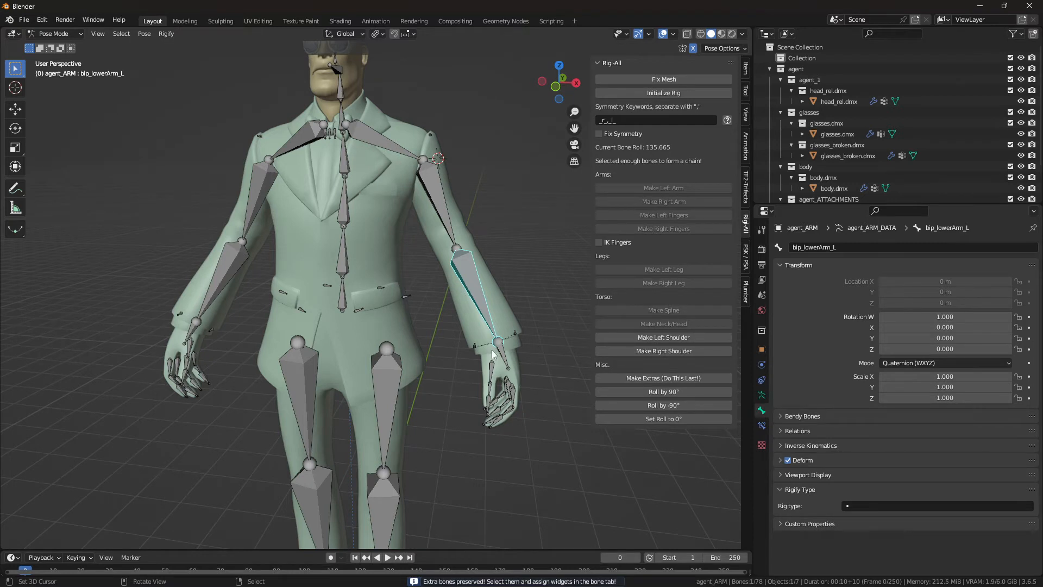
click(404, 294)
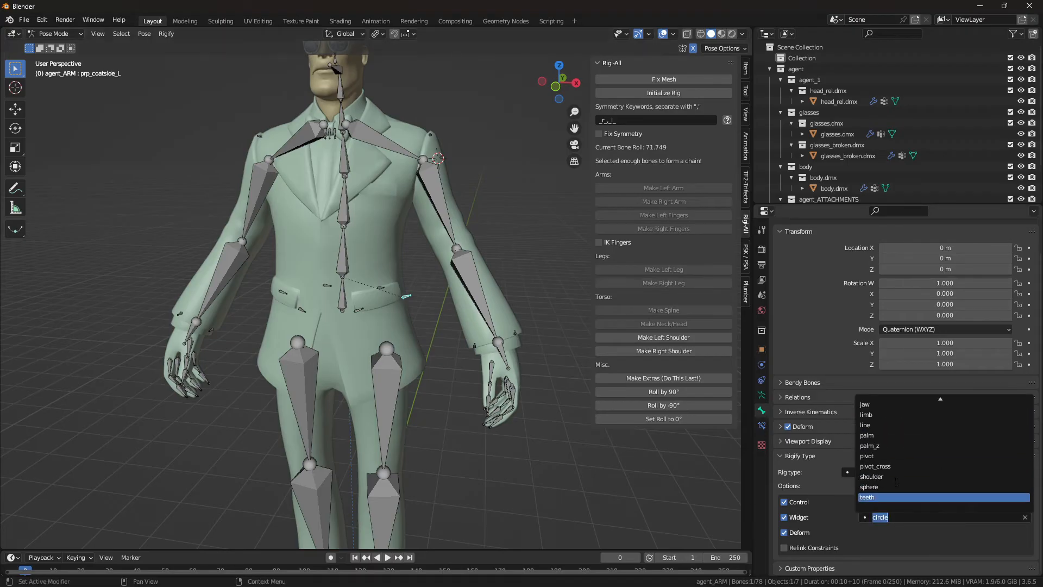
click(57, 33)
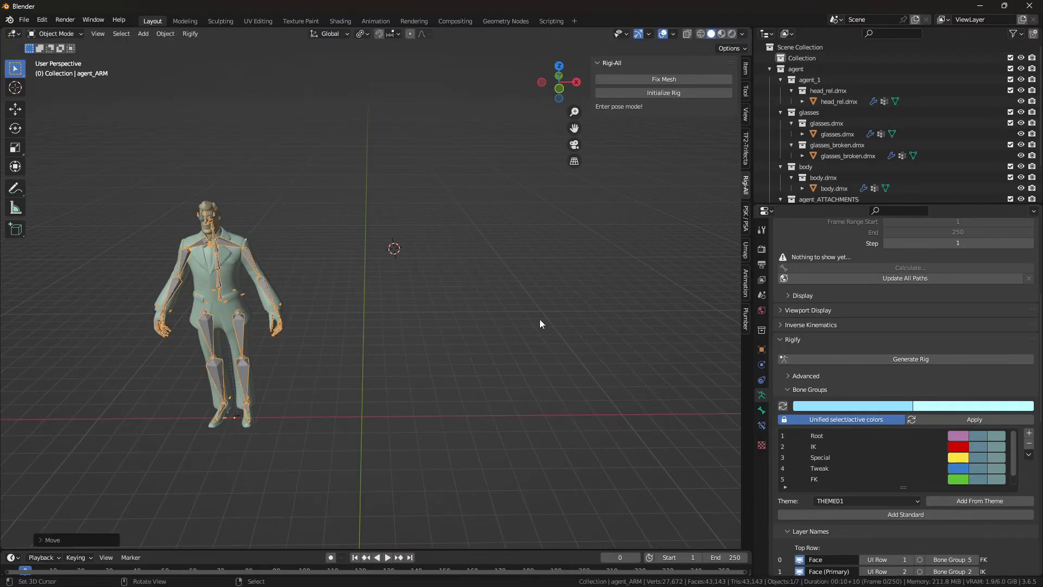
Step: Generate the RIG-agent_ARM control rig from the agent_ARM metarig
click(911, 358)
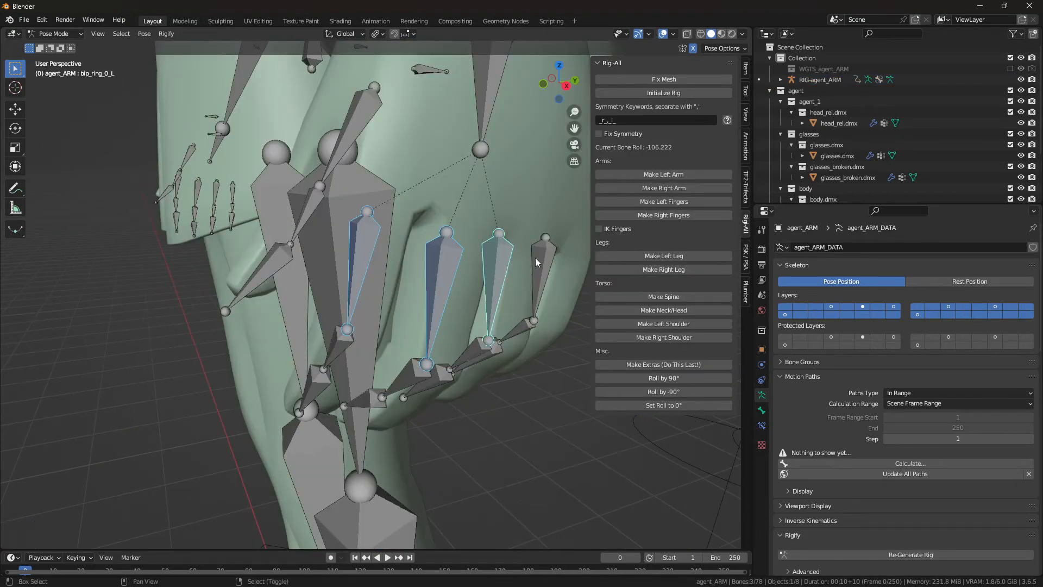
Step: Set the left pinky's bend rotation axis to X manual and re-generate the rig
click(543, 239)
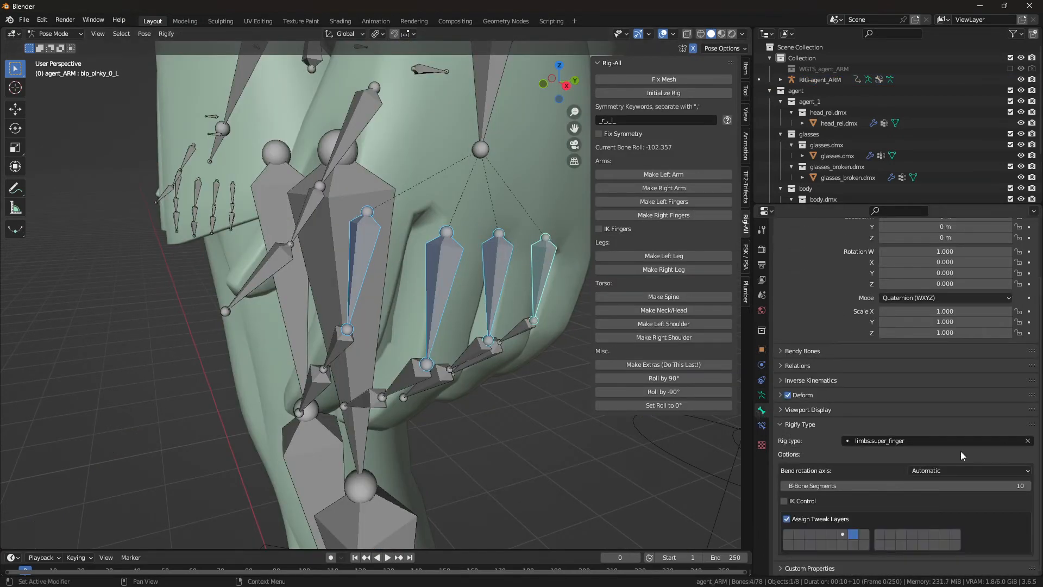
click(967, 470)
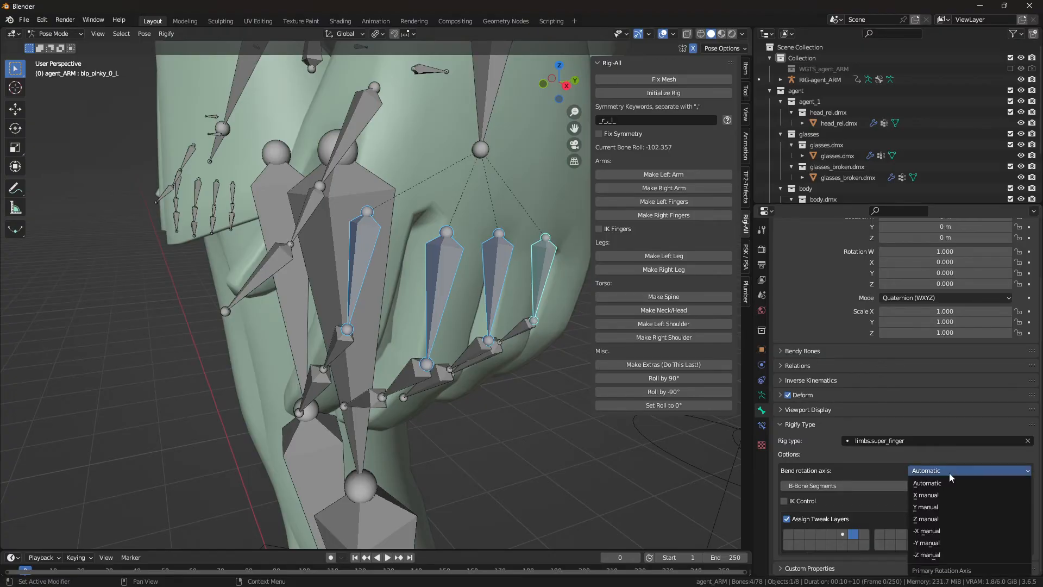
click(926, 494)
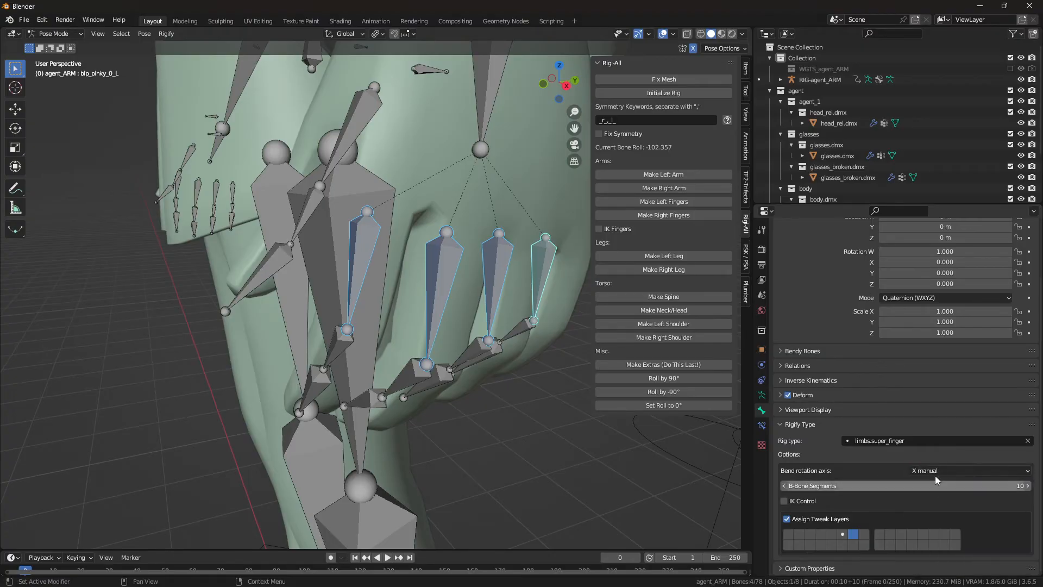
click(56, 34)
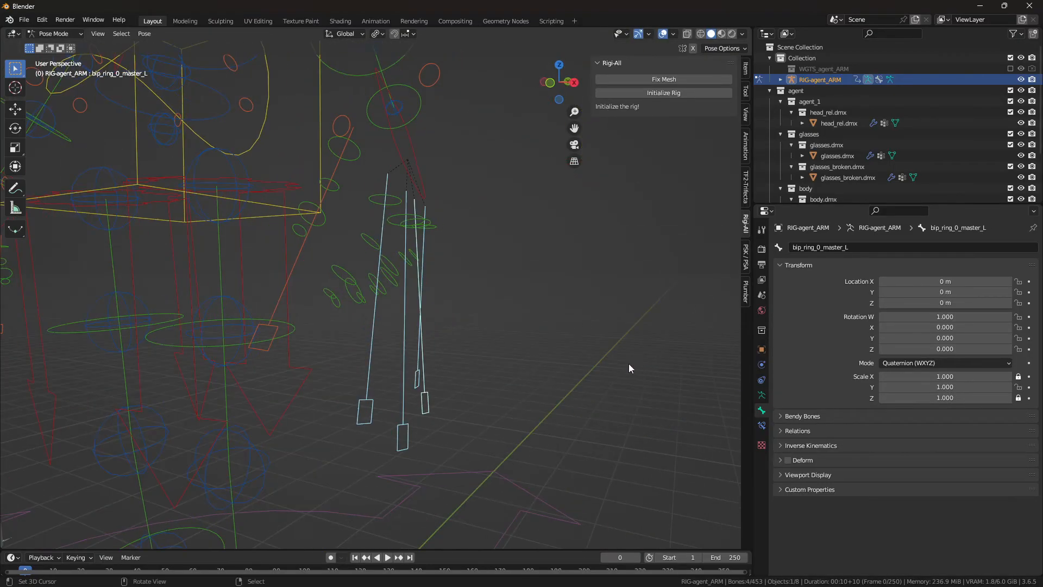
Step: Switch the agent_ARM metarig to Pose Mode and roll its finger bones by 90°
key(s)
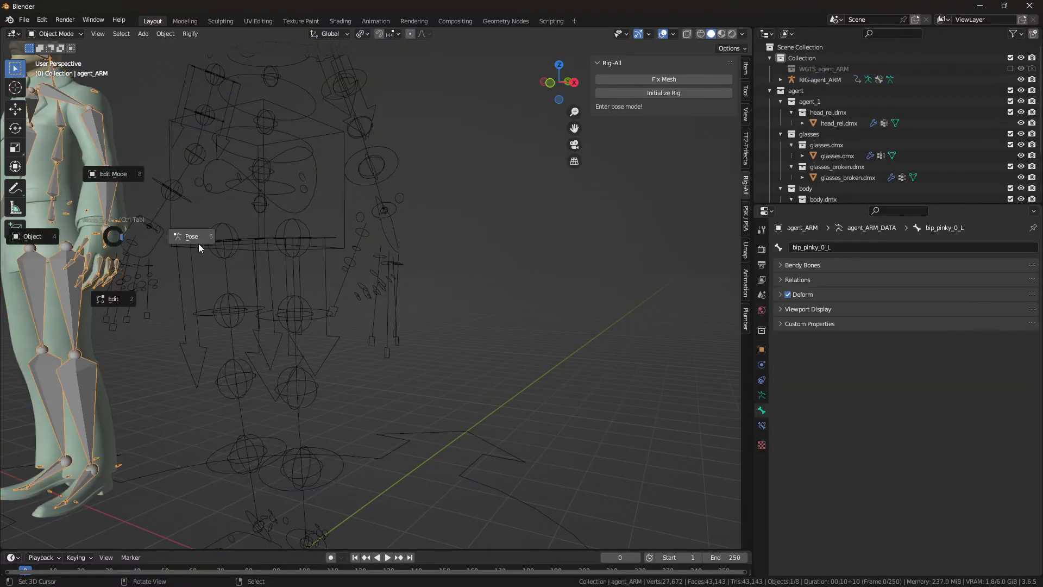
click(191, 236)
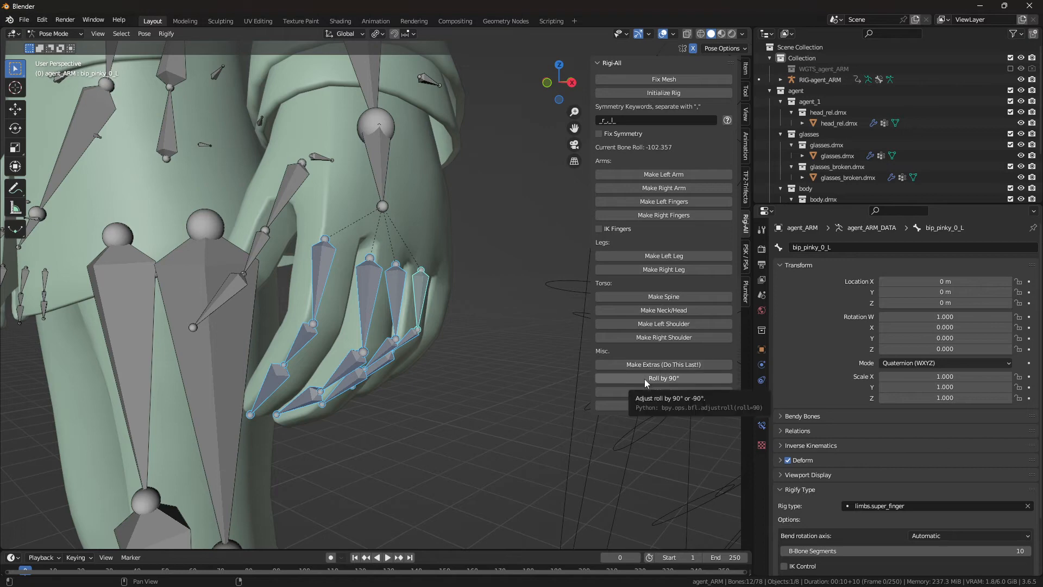
click(55, 33)
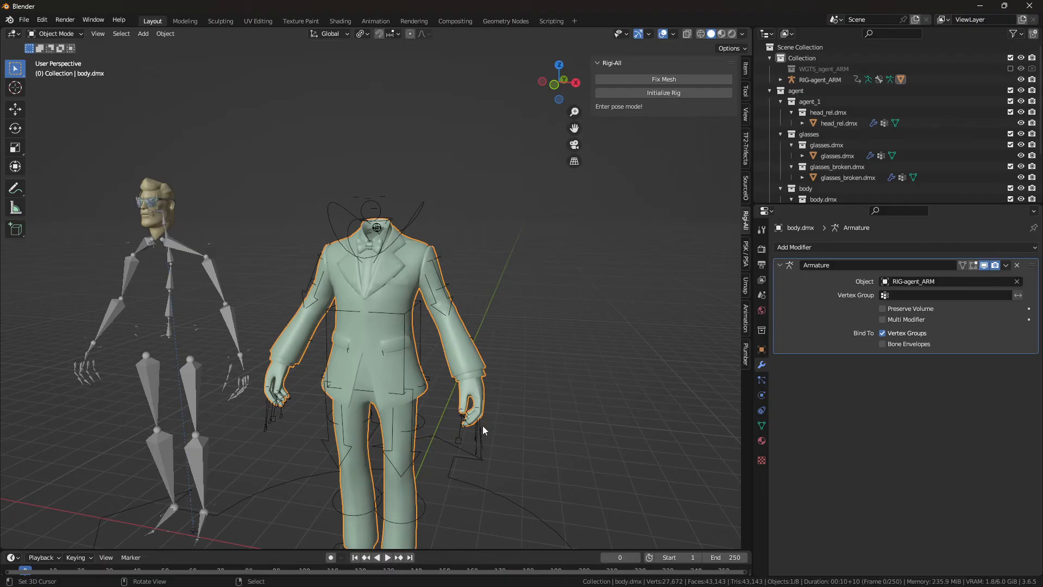
Step: Point the body.dmx Armature modifier at RIG-agent_ARM to bind the mesh
click(820, 79)
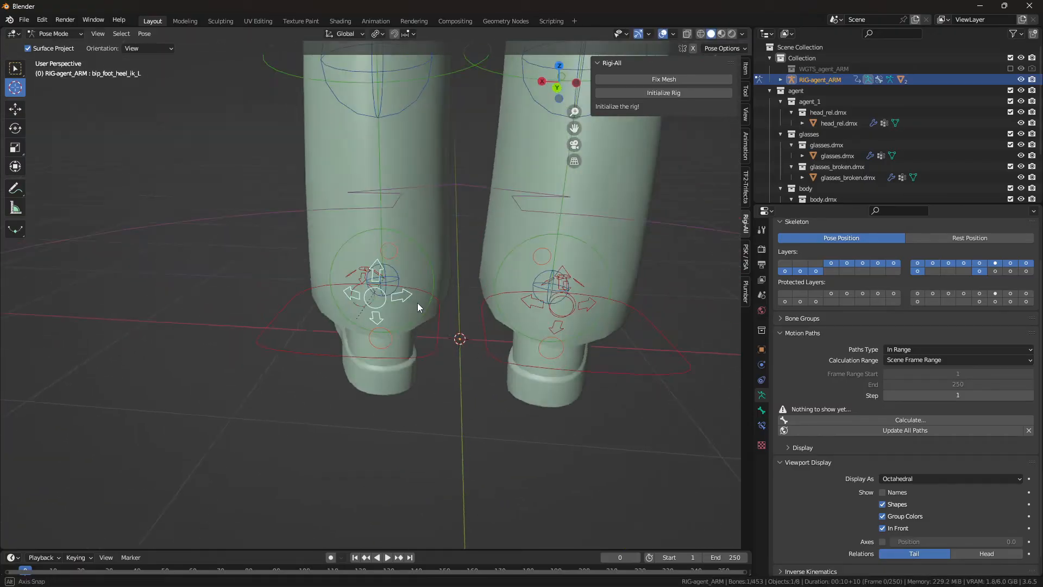
Step: Move the foot heel IK control of RIG-agent_ARM to check the bound mesh follows
key(r)
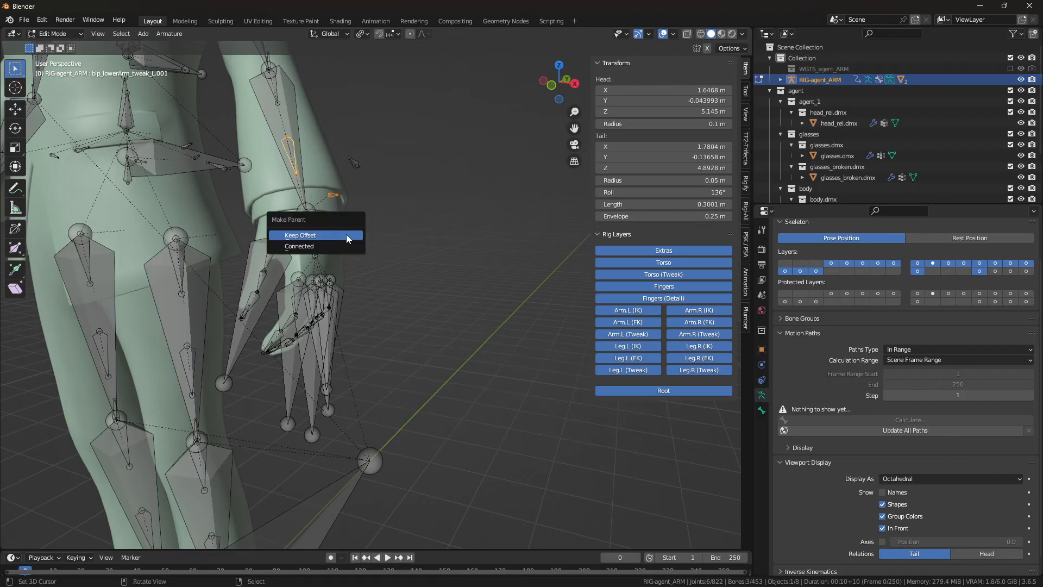
Step: Parent the selected bones to bip_lowerArm_tweak_L.001 with Keep Offset
click(300, 235)
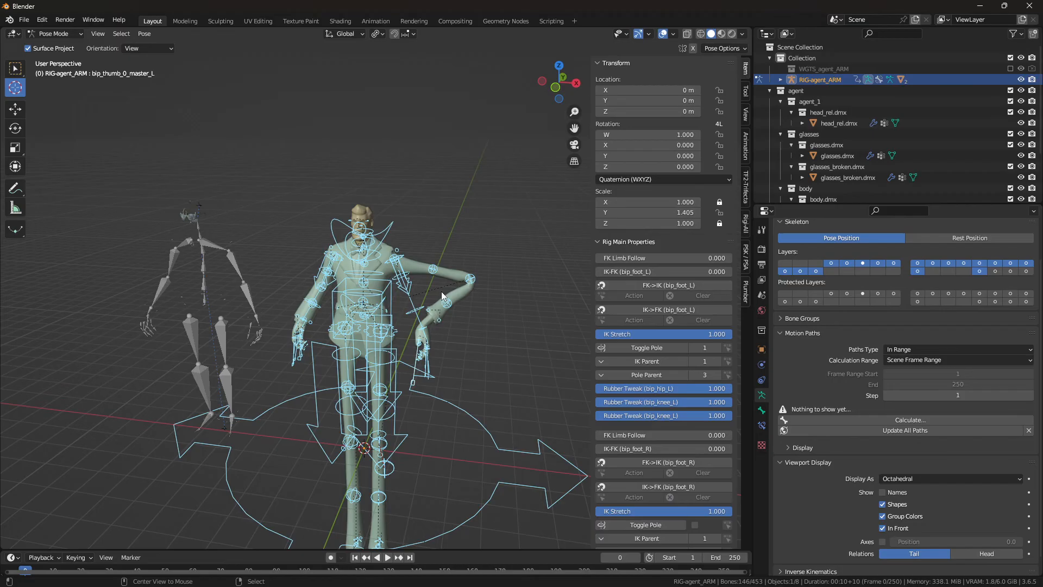
Step: Paste the copied RIG-agent_ARM rig and its widgets, 154 objects, into the new scene
click(56, 34)
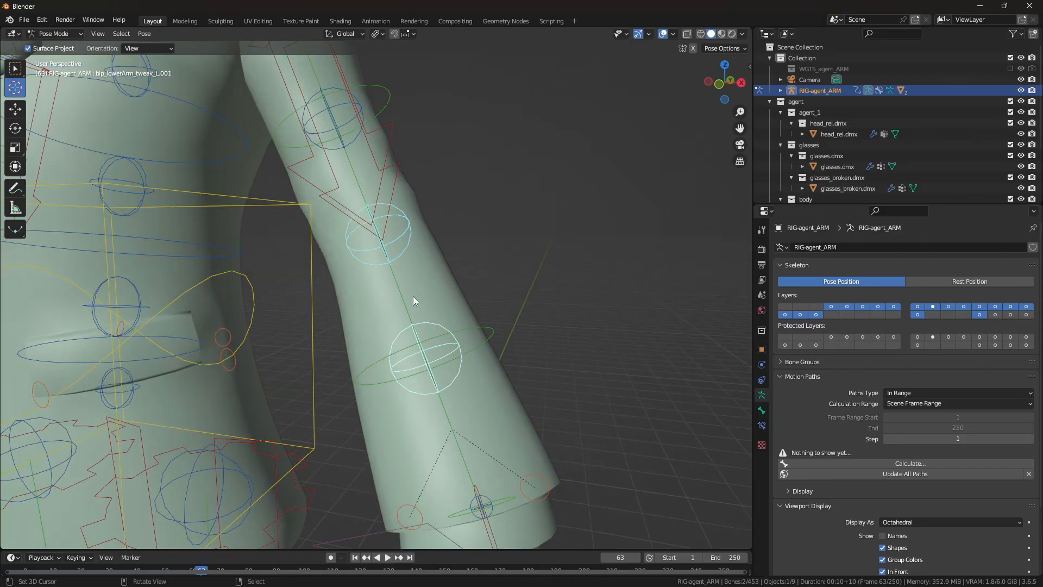
mouse_move(429, 280)
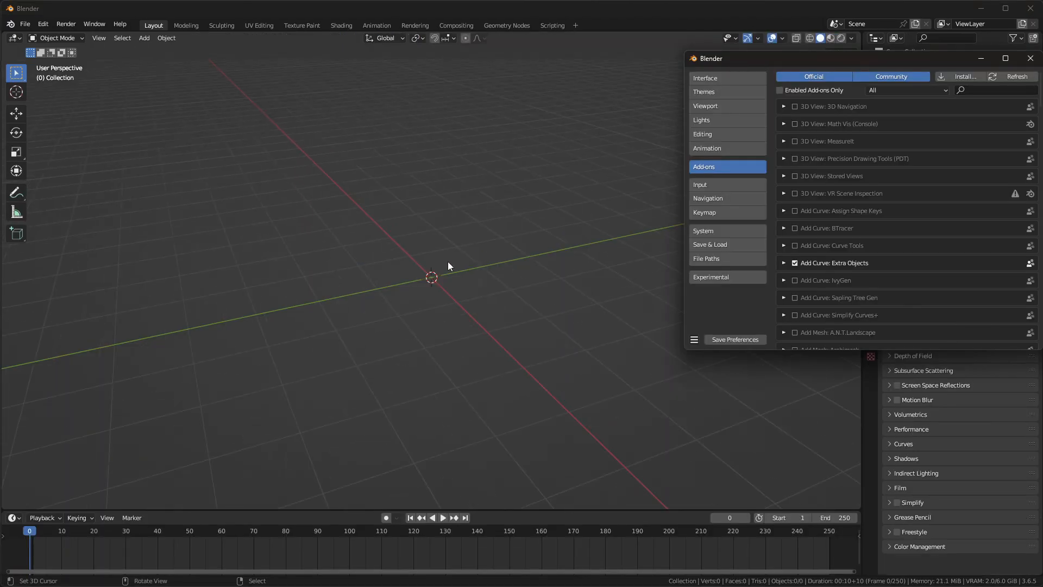
key(ctrl+v)
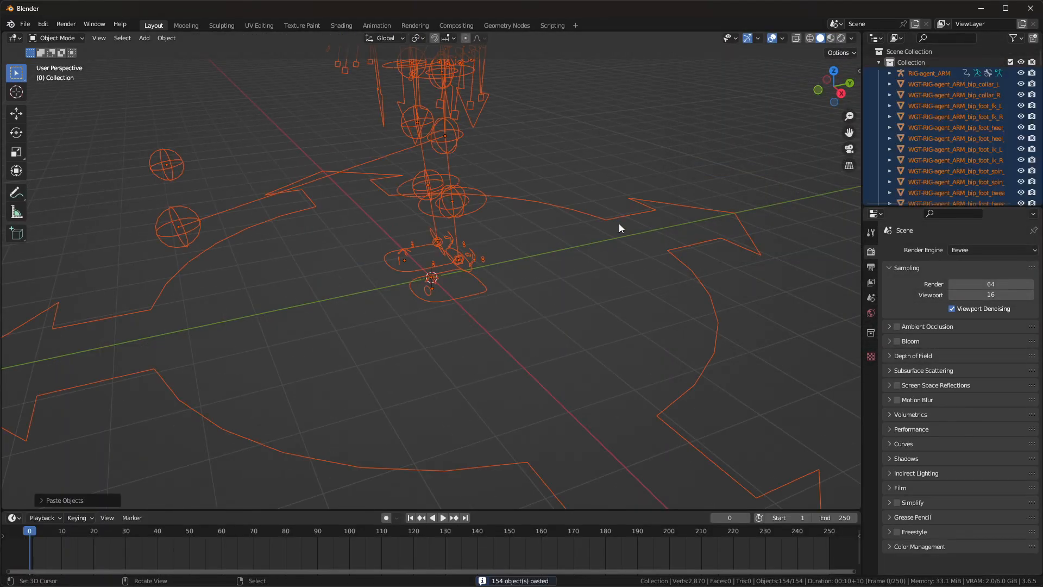